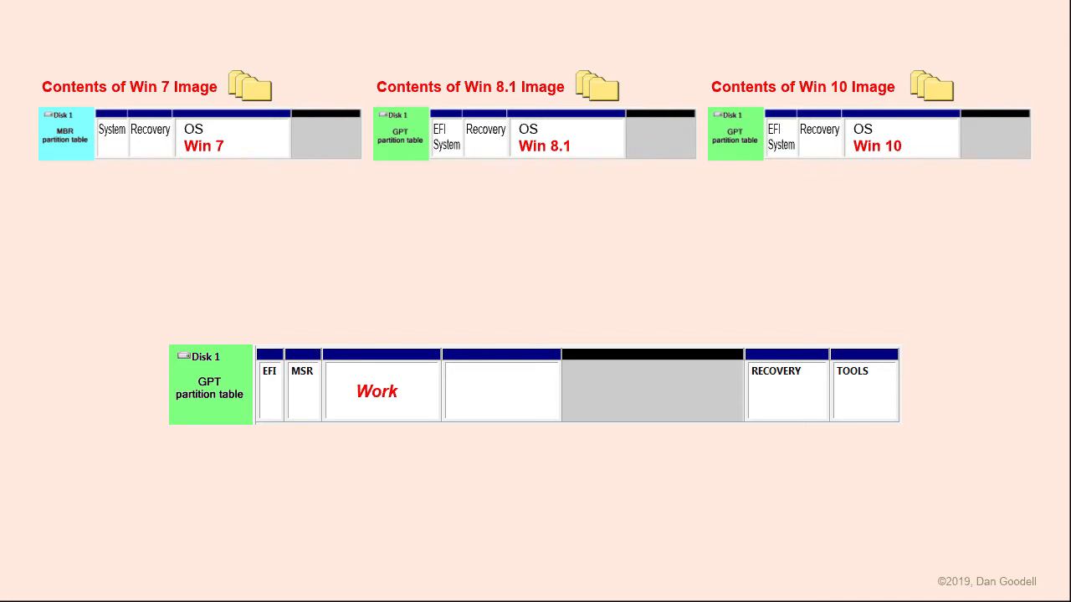
Advance to the slide contrasting an MBR Vista/Win 7/Win 10 disk with a 3TB GPT disk.
{"action": "left_click", "coordinate": [502, 391]}
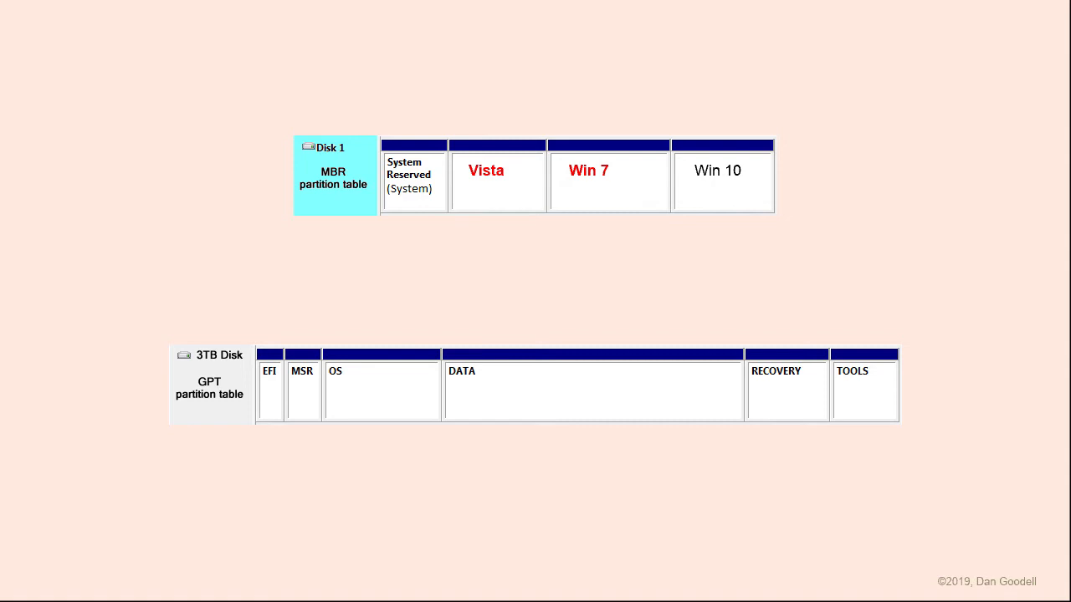
{"action": "left_click", "coordinate": [210, 385]}
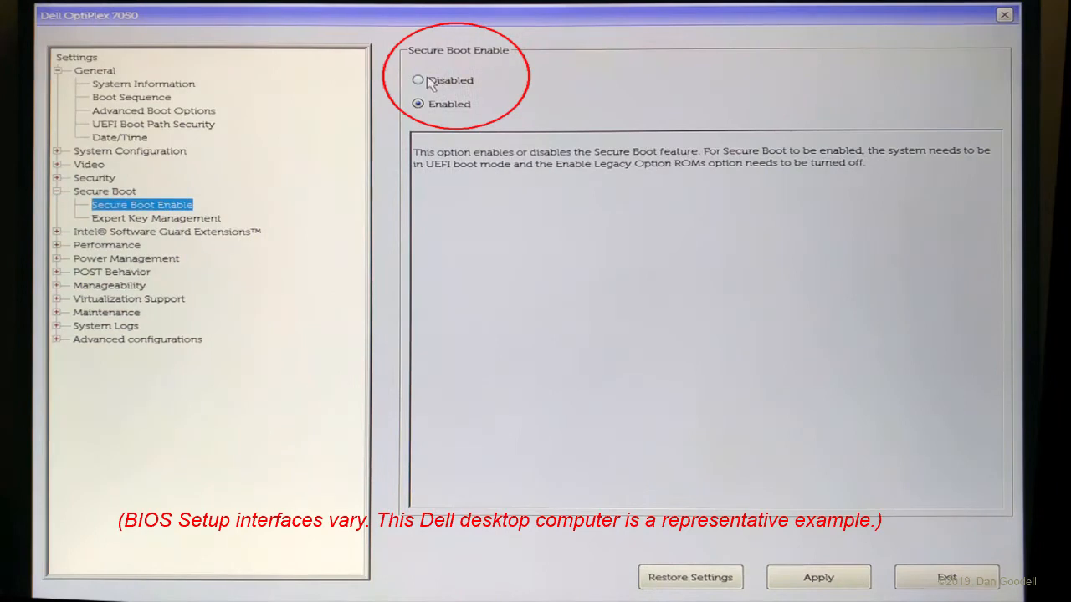
Disable Secure Boot and enable Legacy Option ROMs in Dell BIOS Setup.
{"action": "left_click", "coordinate": [153, 111]}
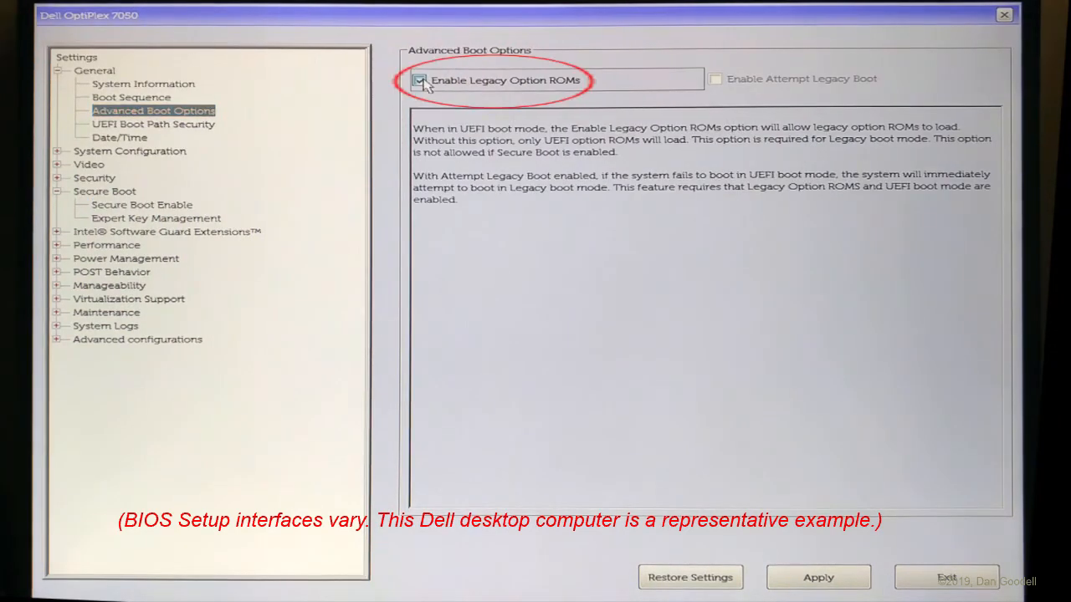
{"action": "left_click", "coordinate": [131, 97]}
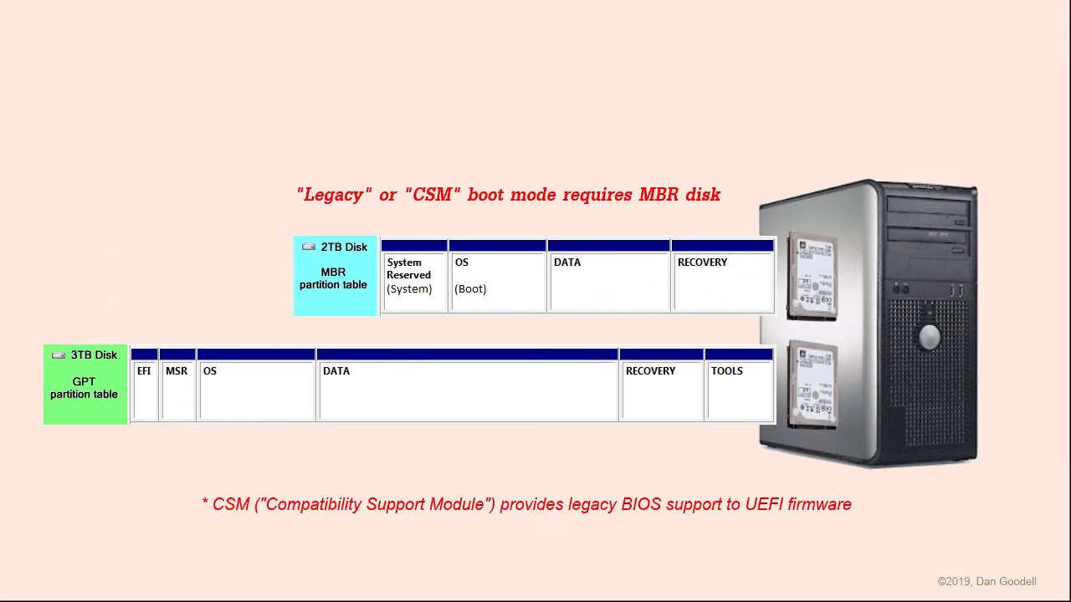
{"action": "left_click", "coordinate": [335, 246]}
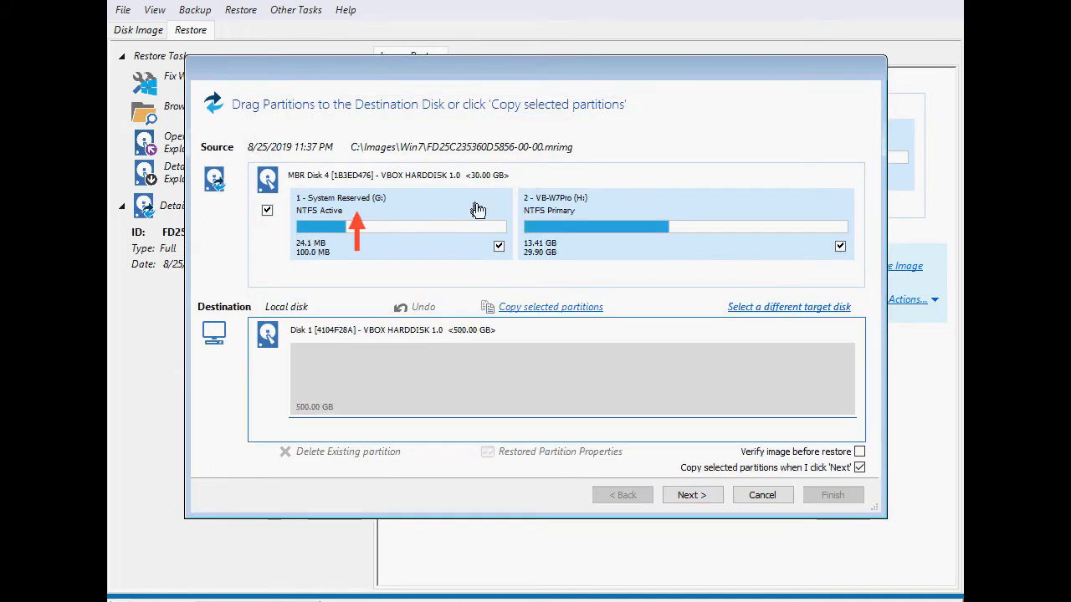
Restore the Win 7 image's System Reserved partition onto 500 GB Disk 1 and close the report.
{"action": "left_click_drag", "start_coordinate": [400, 226], "coordinate": [390, 379]}
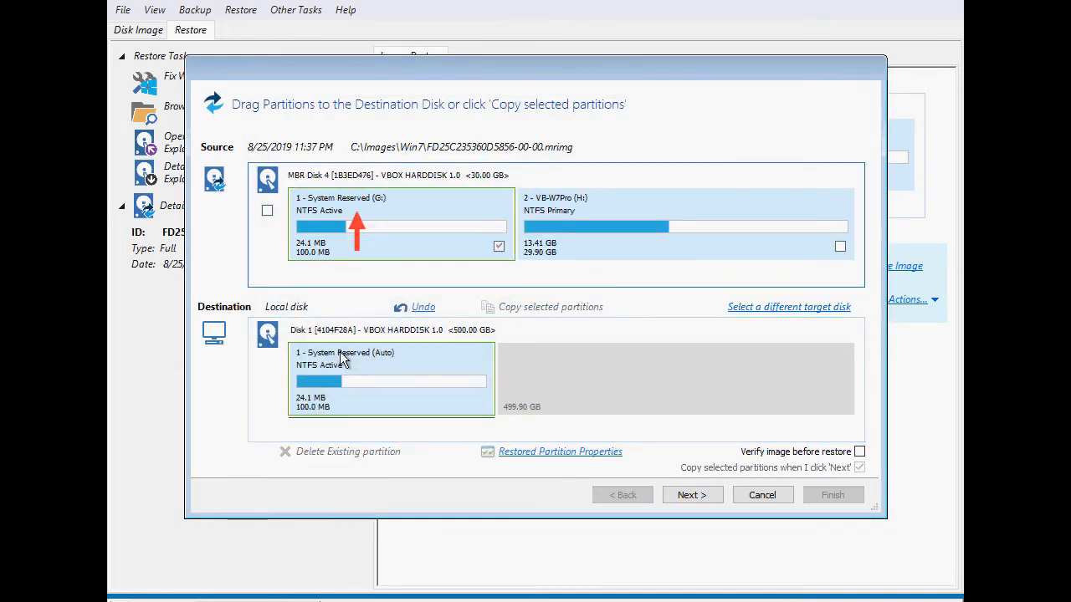
{"action": "left_click", "coordinate": [691, 495]}
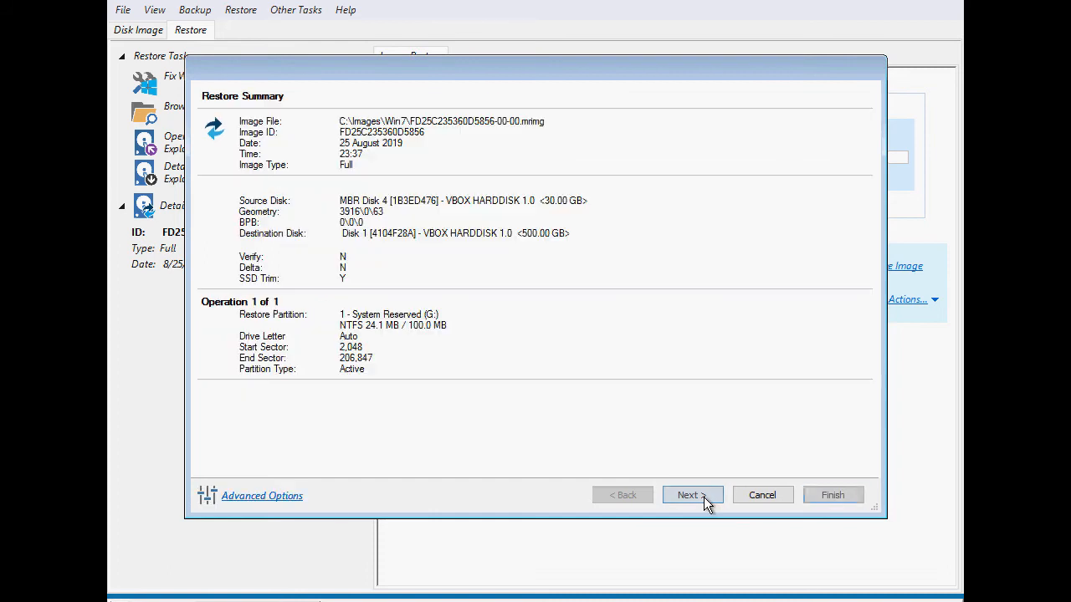
{"action": "left_click", "coordinate": [691, 494]}
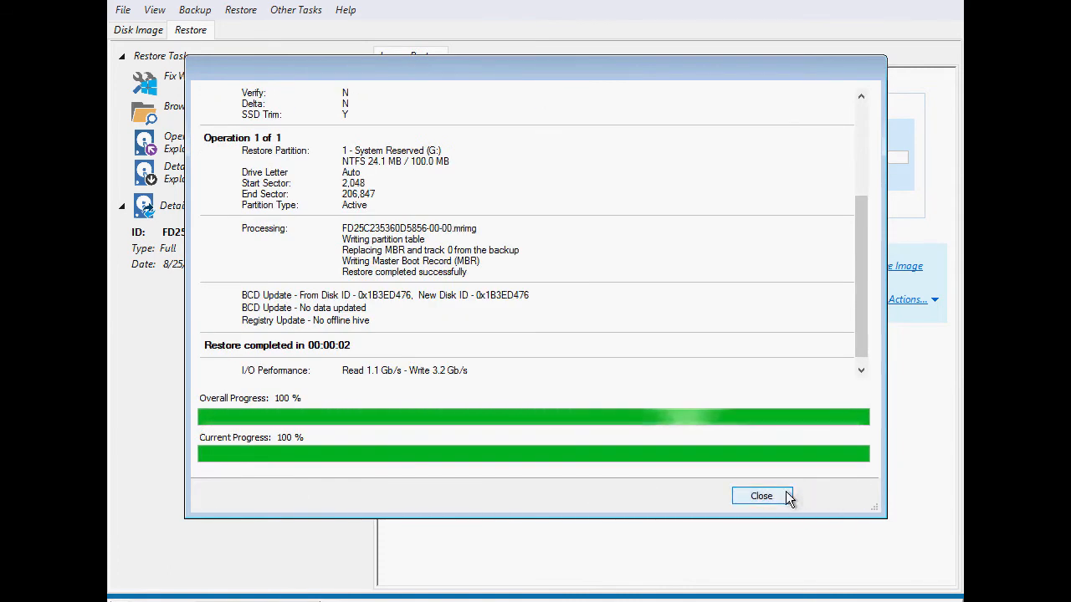
{"action": "left_click", "coordinate": [761, 496]}
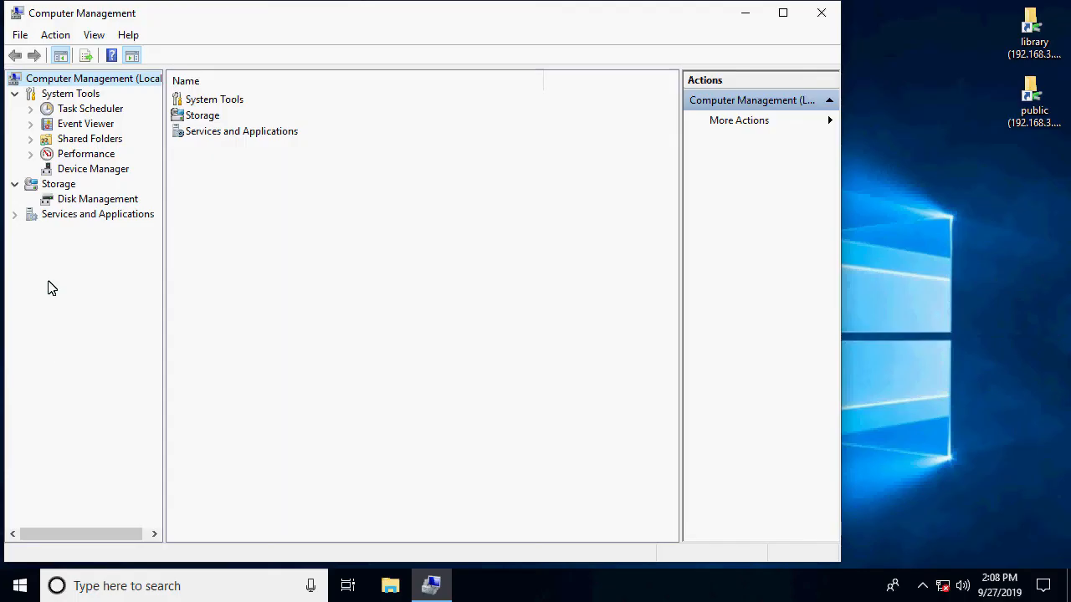
Initialize Disk 1 as MBR and create a 300 MB NTFS volume labelled System Reserved.
{"action": "left_click", "coordinate": [97, 198]}
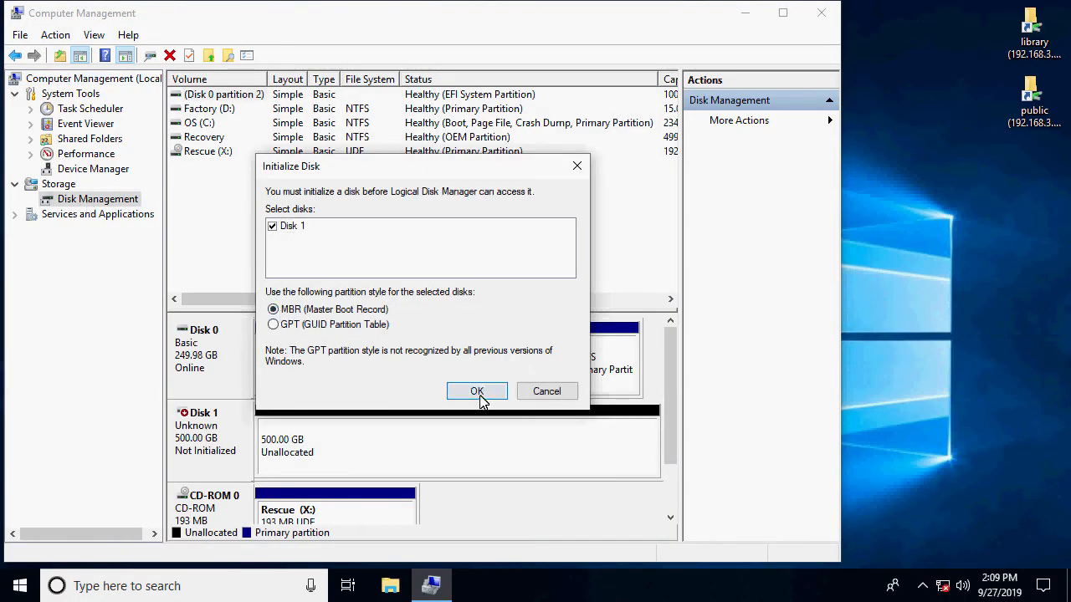
{"action": "left_click", "coordinate": [477, 391]}
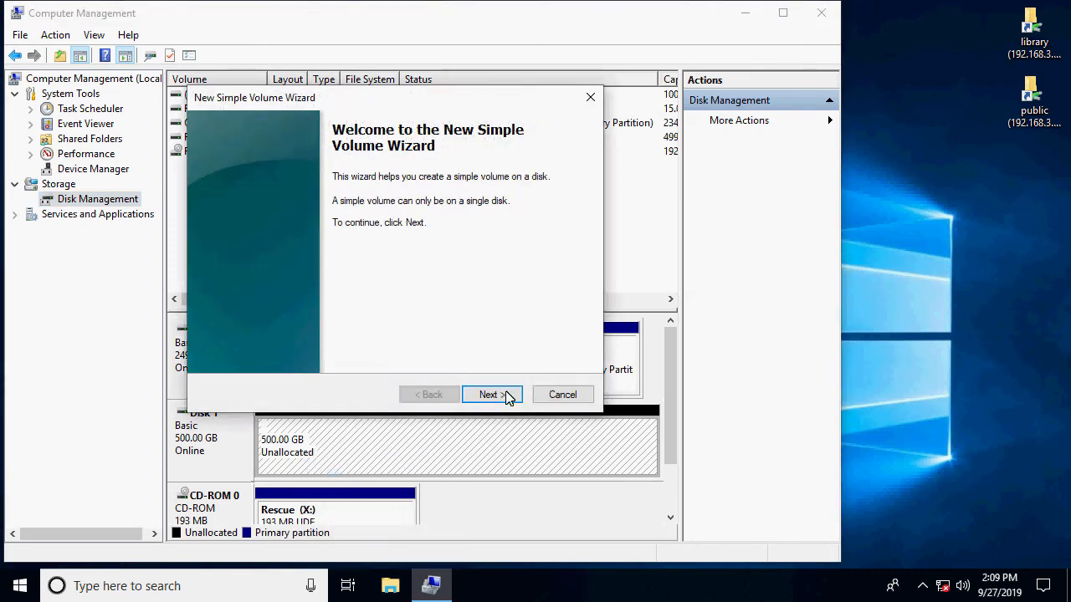
{"action": "left_click", "coordinate": [491, 394]}
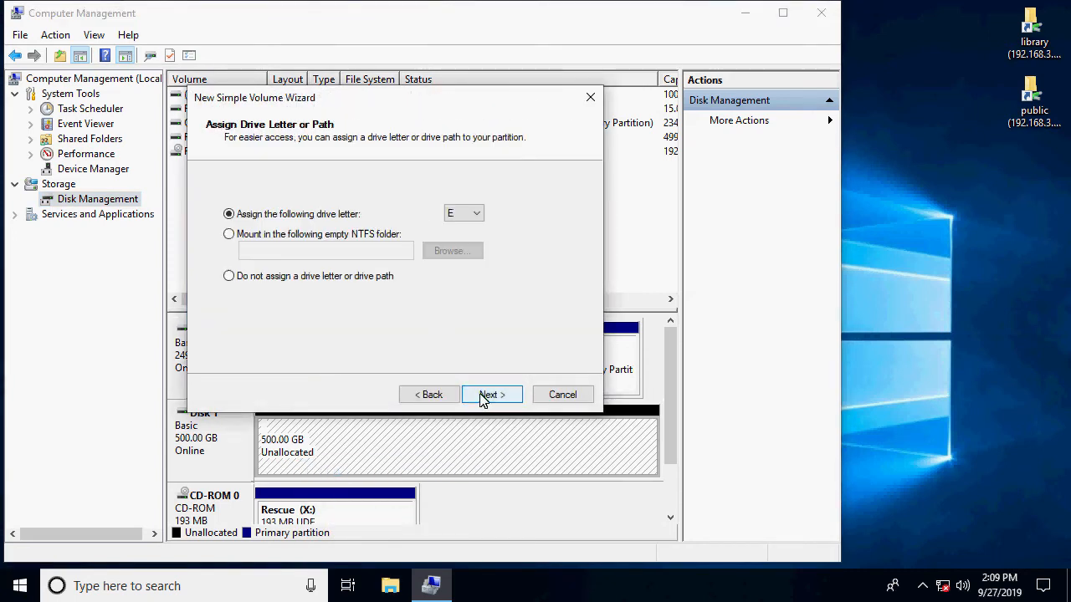
{"action": "left_click", "coordinate": [491, 394]}
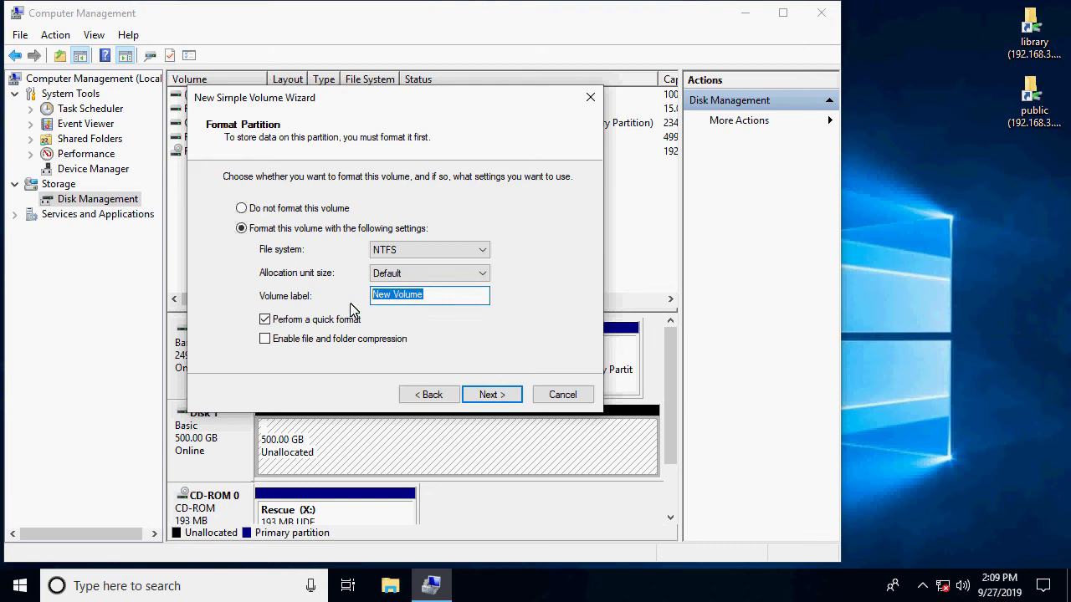
{"action": "type", "text": "System Reserved"}
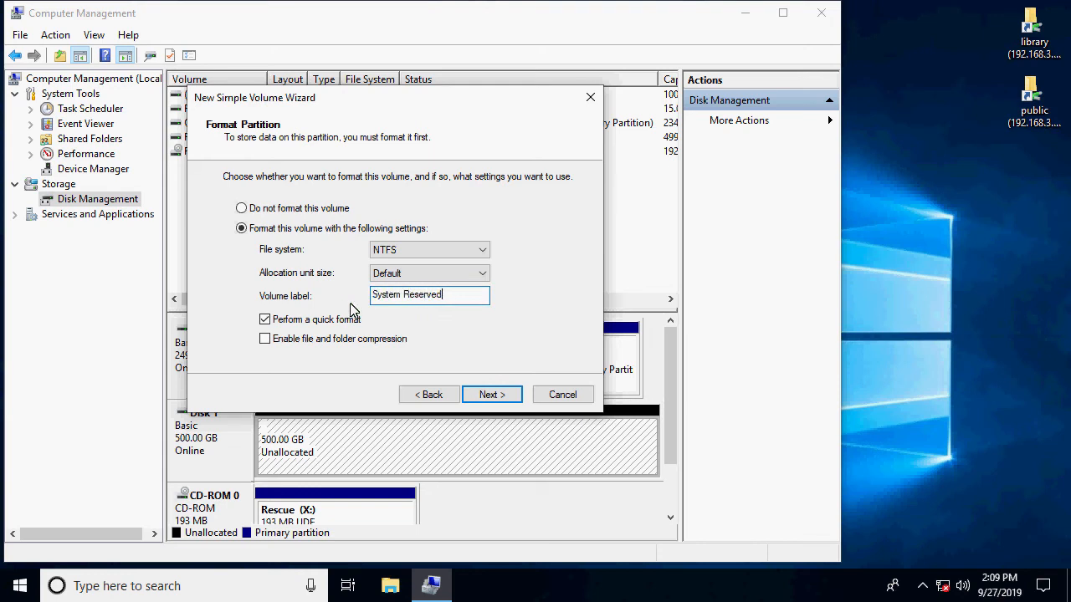
{"action": "left_click", "coordinate": [492, 394]}
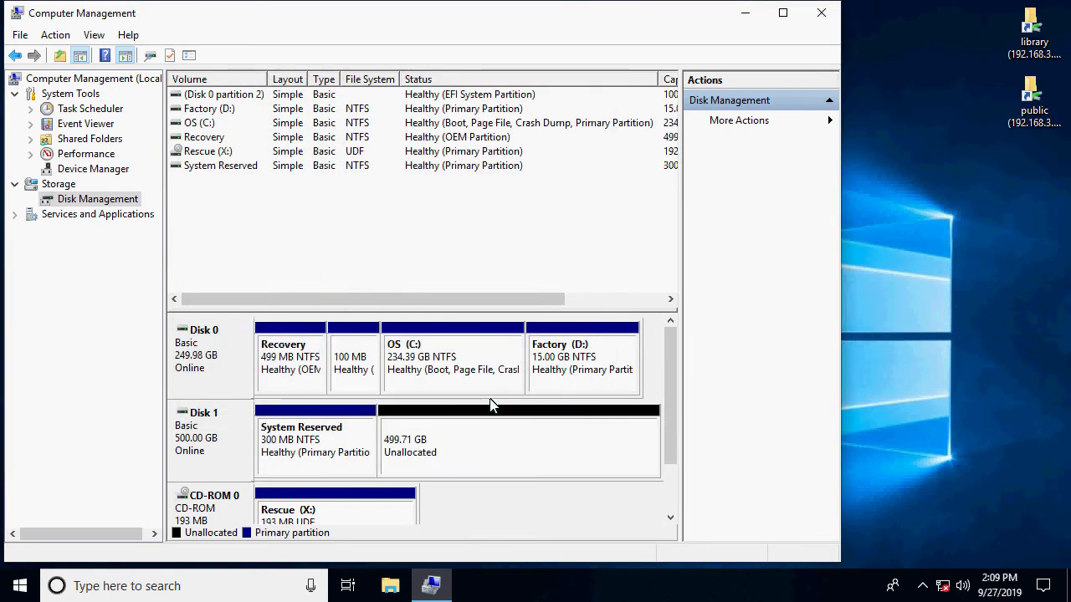
{"action": "right_click", "coordinate": [315, 440]}
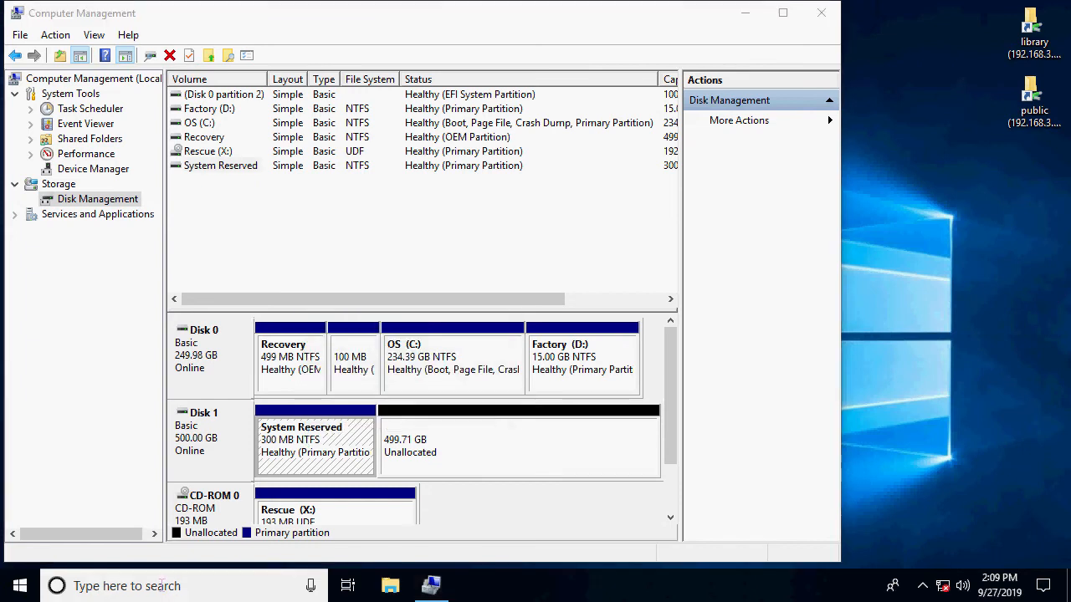
{"action": "type", "text": "diskpart"}
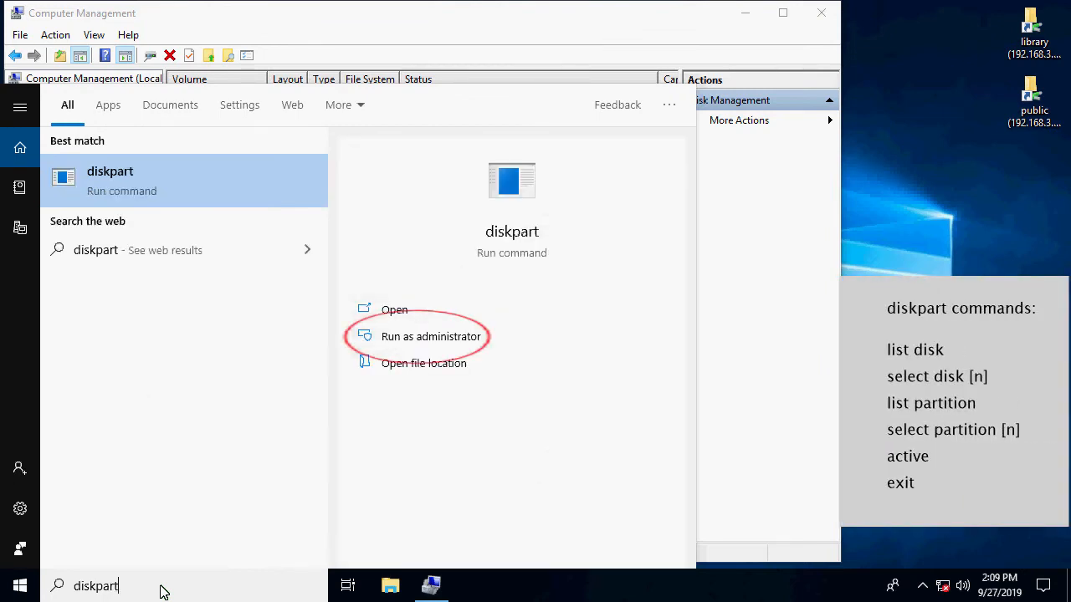
Run diskpart as administrator and view the 100 MB EFI partition's properties.
{"action": "left_click", "coordinate": [429, 336]}
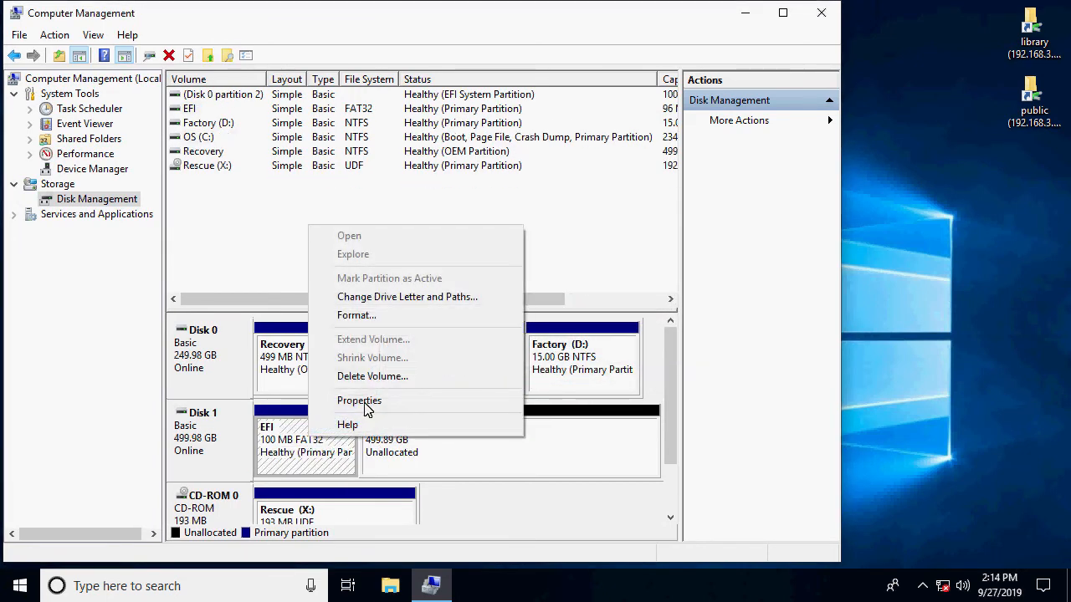
{"action": "left_click", "coordinate": [372, 377]}
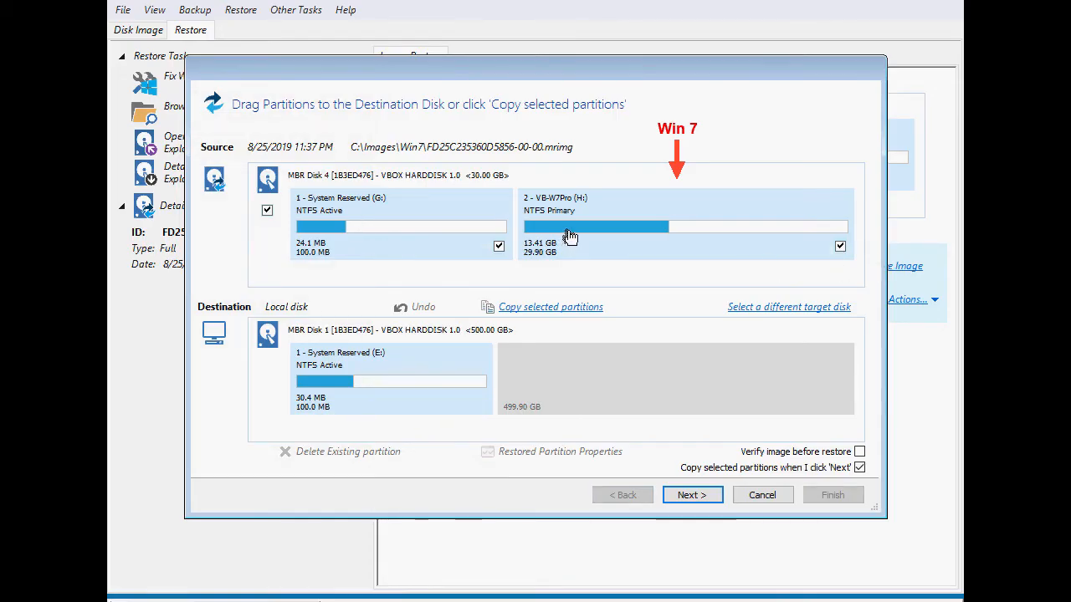
Place the Win 7 partition on Disk 1 after System Reserved, enlarged to about 101 GB.
{"action": "left_click_drag", "start_coordinate": [594, 226], "coordinate": [523, 378]}
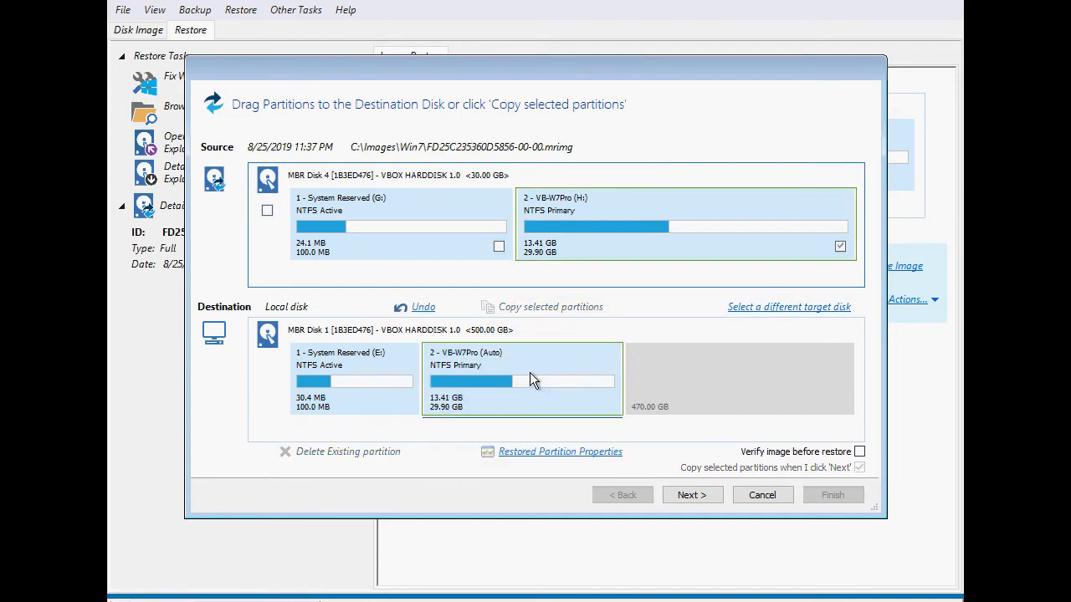
{"action": "left_click", "coordinate": [560, 451]}
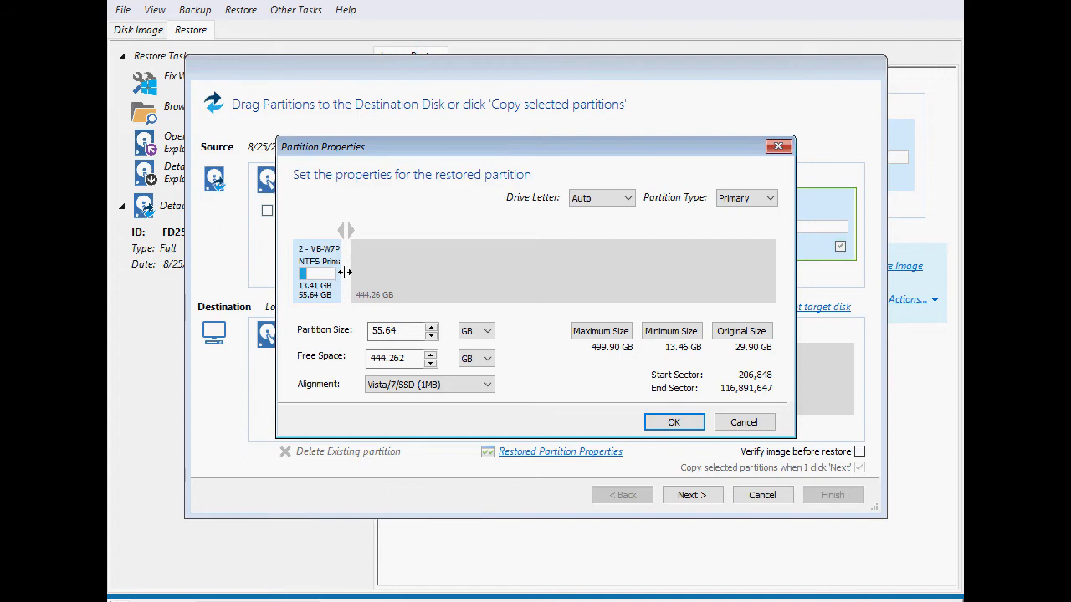
{"action": "left_click_drag", "start_coordinate": [346, 272], "coordinate": [394, 270]}
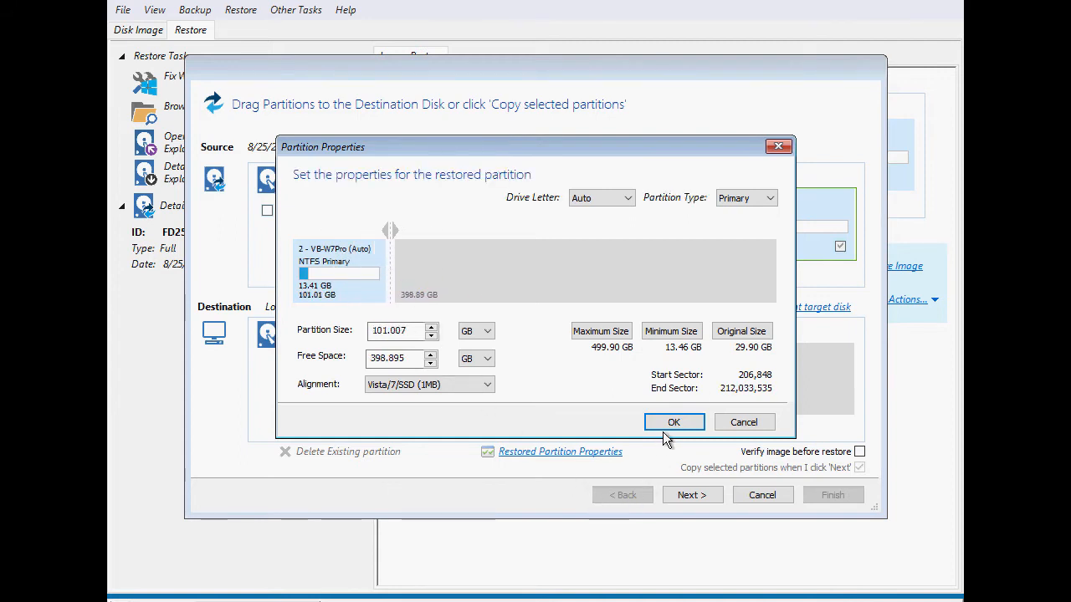
{"action": "left_click", "coordinate": [674, 422]}
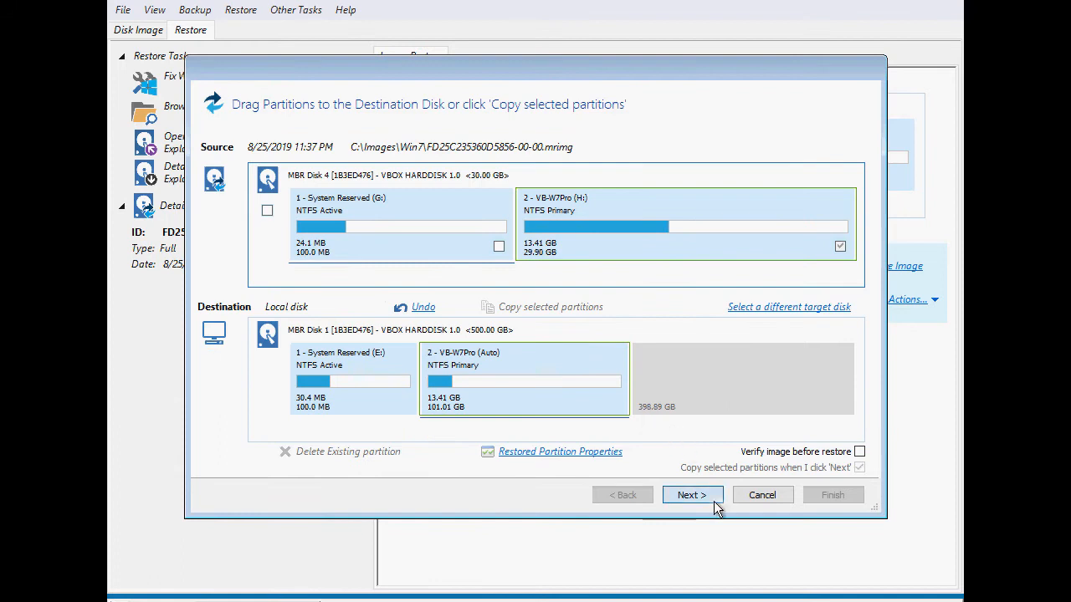
{"action": "left_click", "coordinate": [691, 495]}
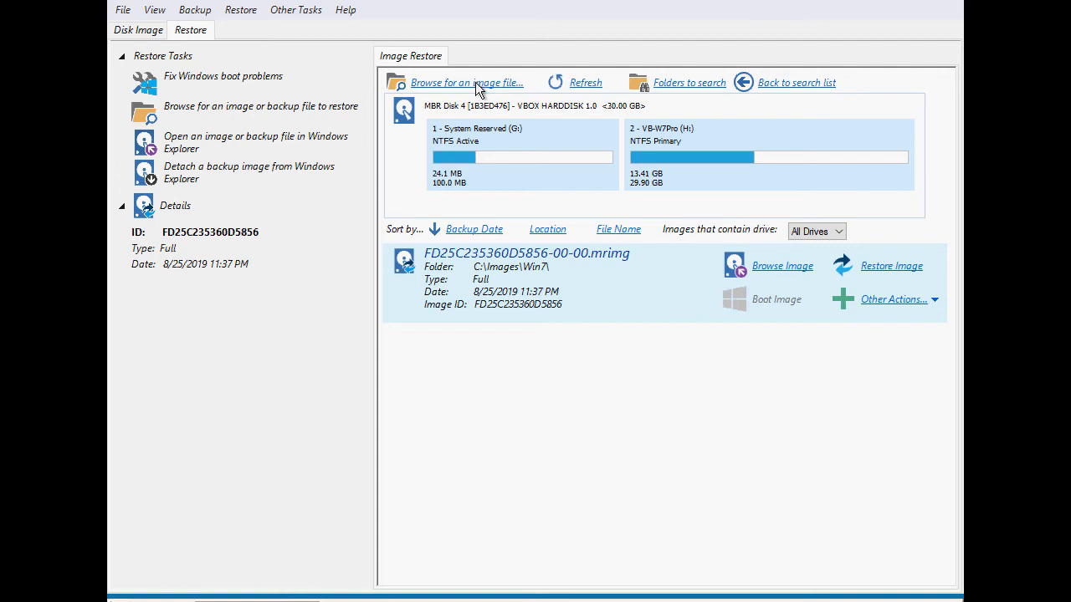
Load the Win10 image and restore its OS partition after Windows 7 at about 106.55 GB.
{"action": "left_click", "coordinate": [469, 82]}
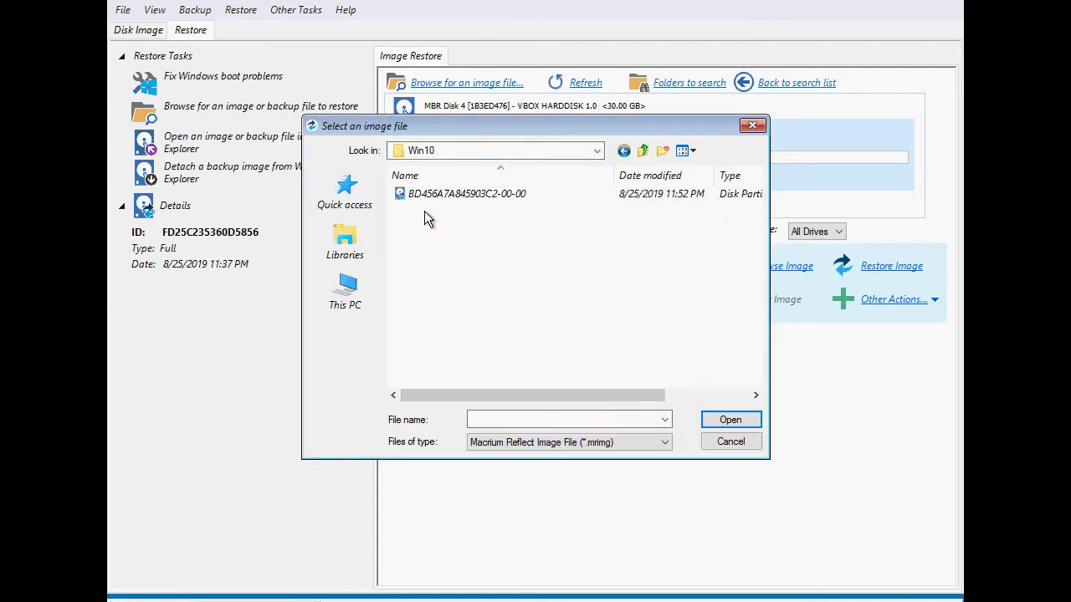
{"action": "double_click", "coordinate": [466, 193]}
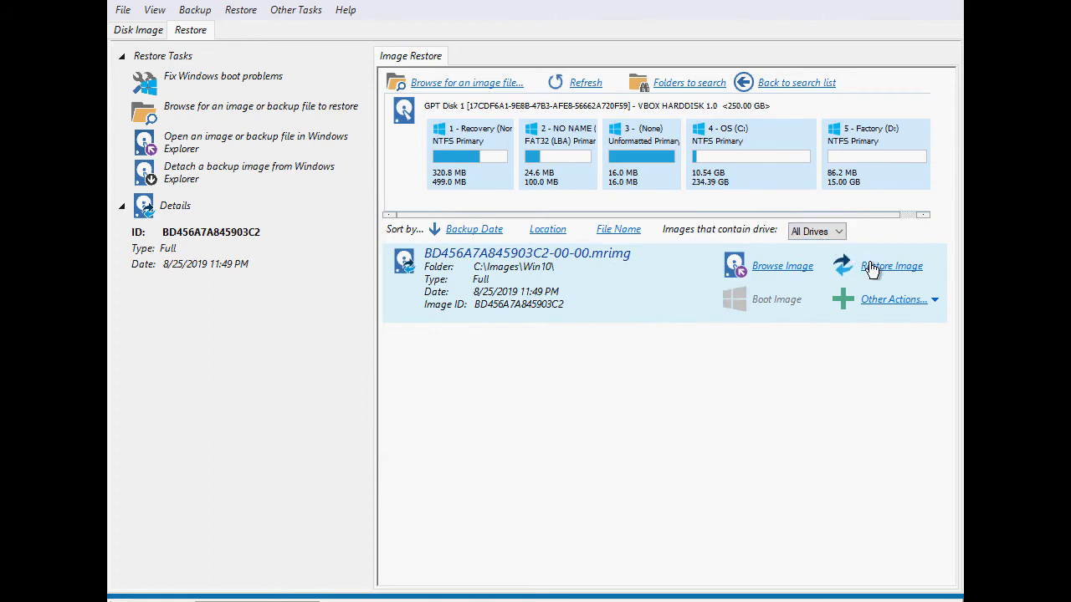
{"action": "left_click", "coordinate": [891, 266]}
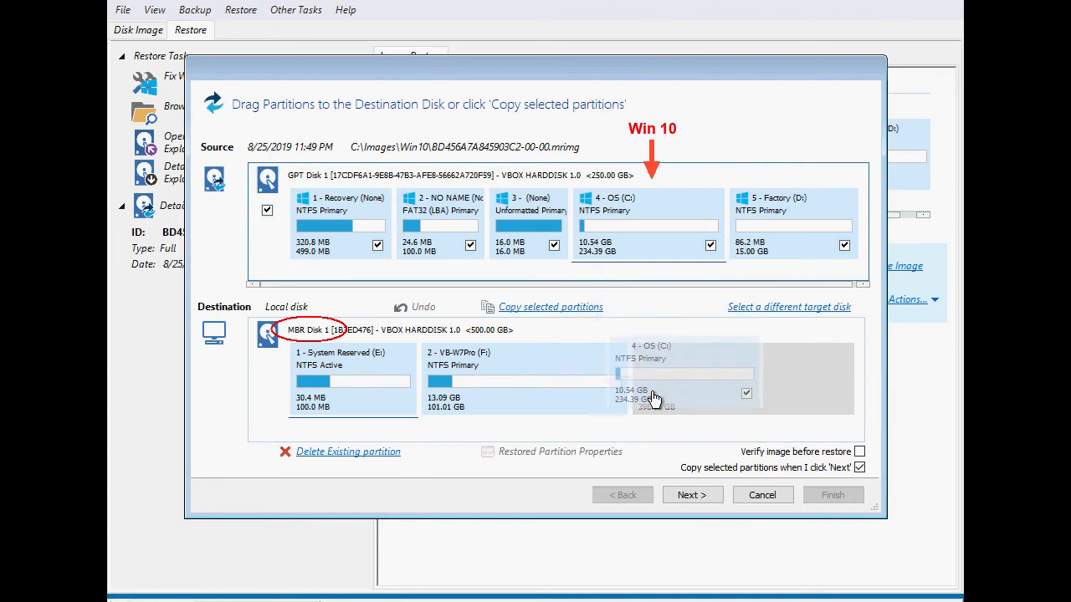
{"action": "left_click", "coordinate": [560, 452]}
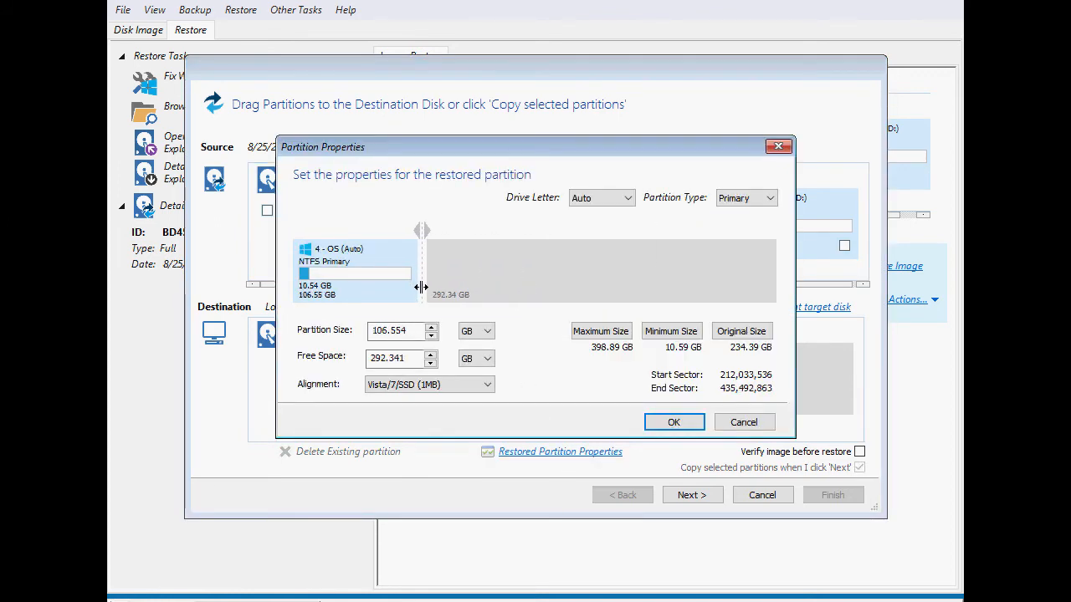
{"action": "left_click", "coordinate": [674, 422]}
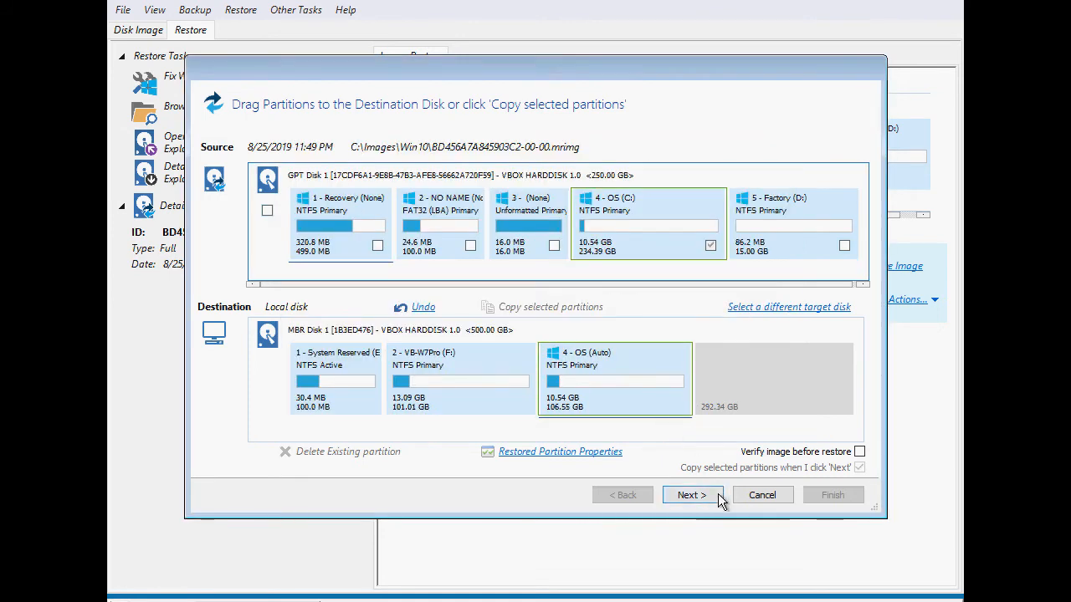
{"action": "left_click", "coordinate": [692, 494]}
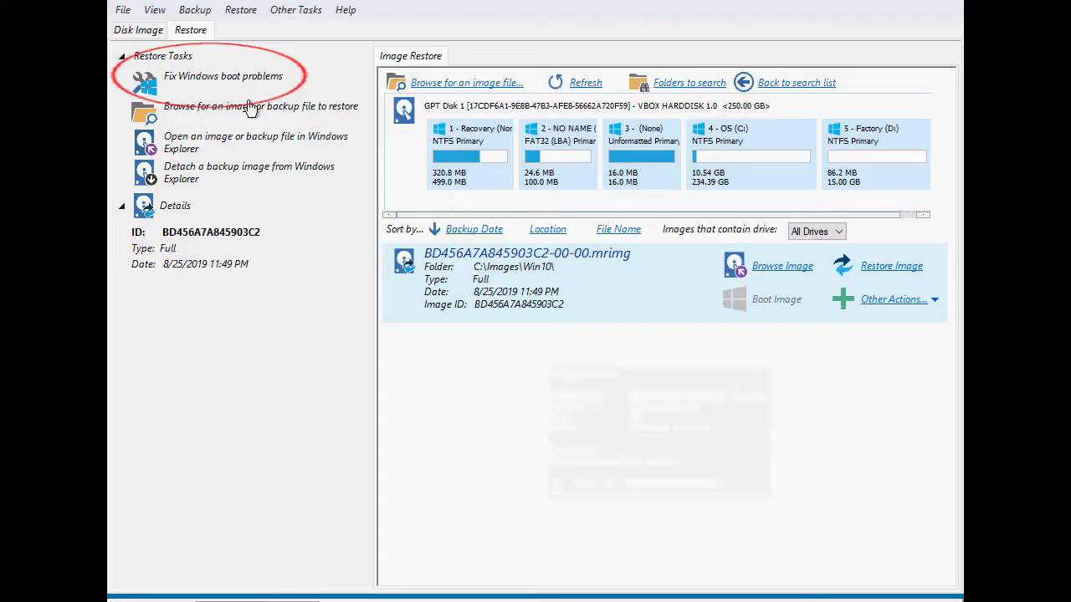
Run Fix Windows boot problems for Windows 7 and 10 with all options, then restart.
{"action": "left_click", "coordinate": [222, 76]}
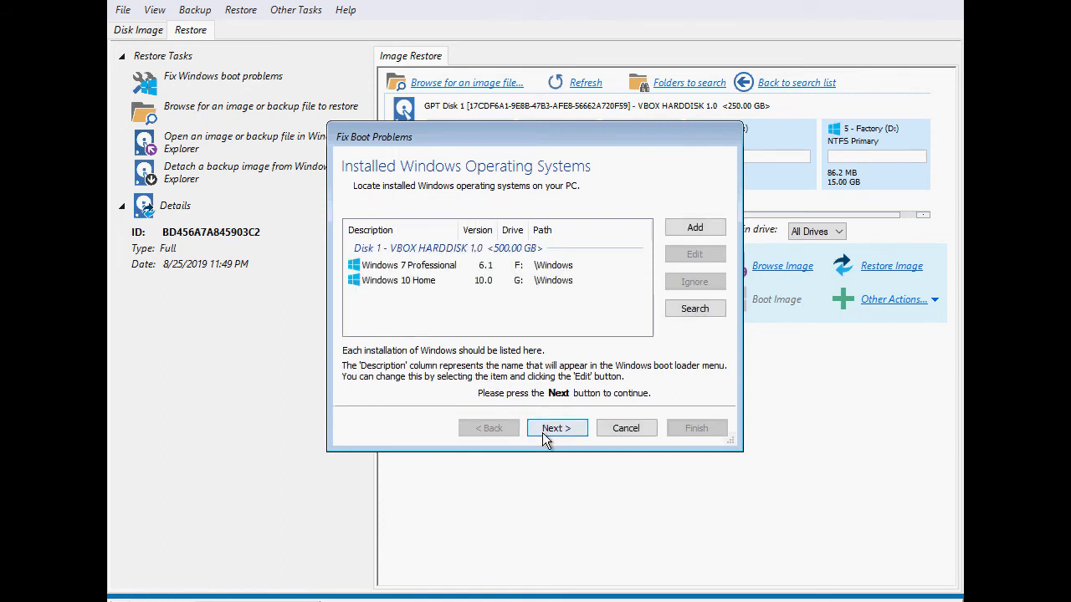
{"action": "left_click", "coordinate": [556, 428]}
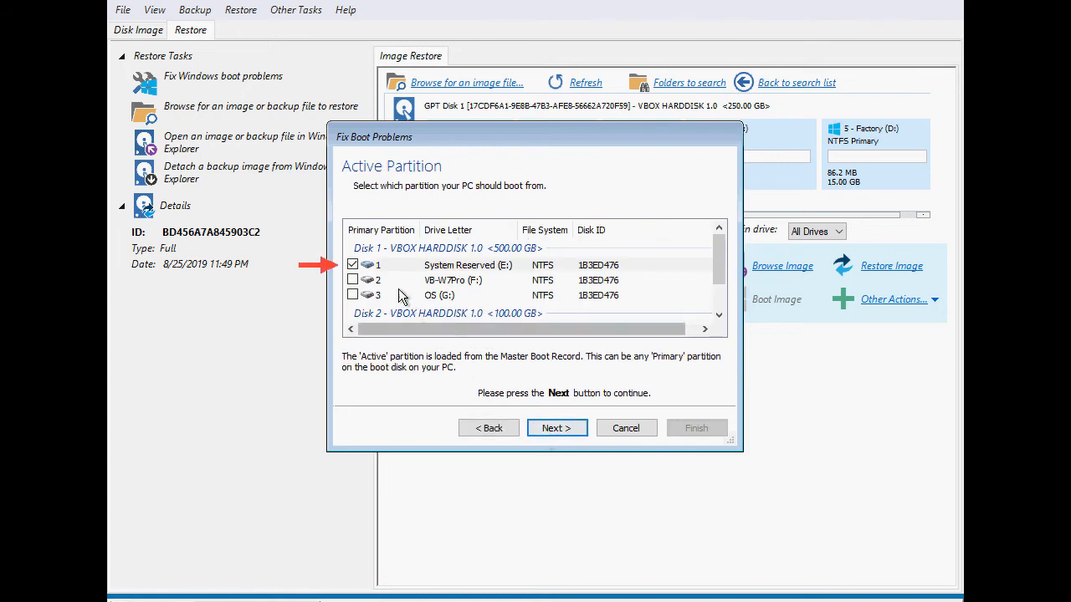
{"action": "left_click", "coordinate": [557, 427]}
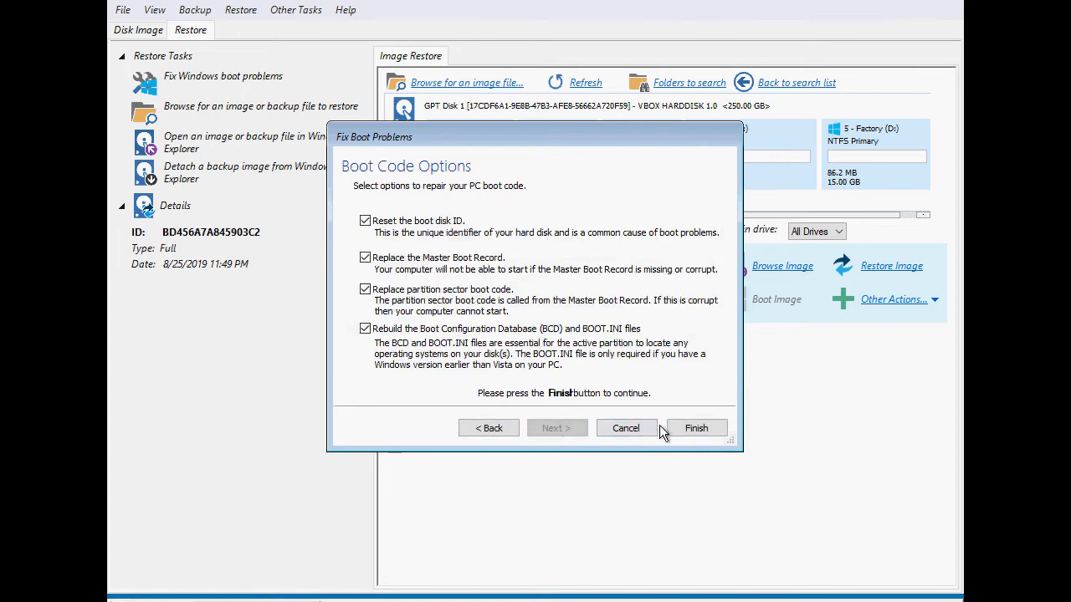
{"action": "left_click", "coordinate": [696, 429]}
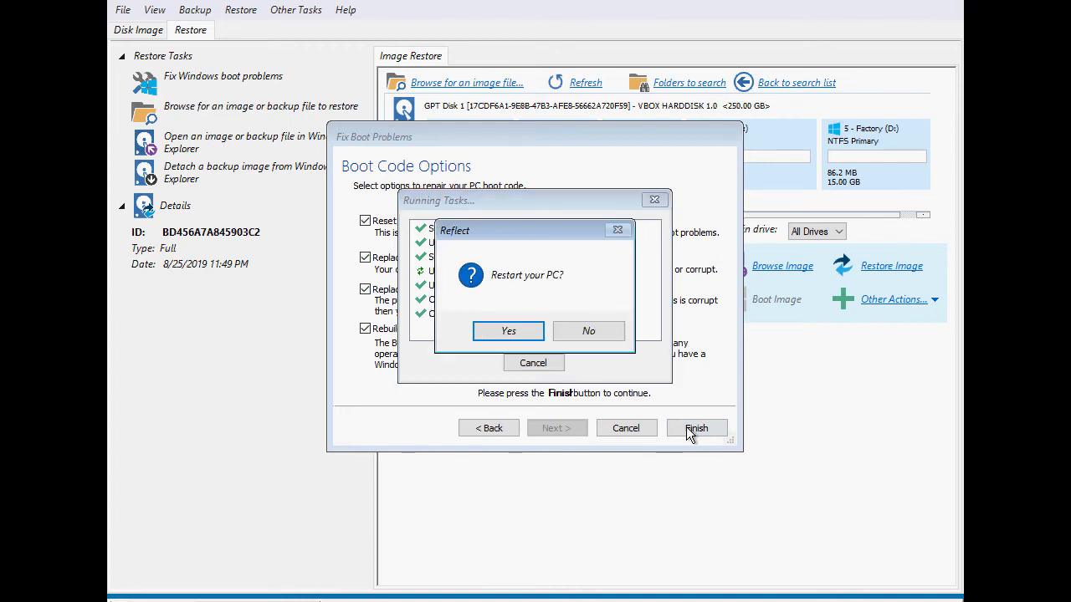
{"action": "left_click", "coordinate": [508, 330]}
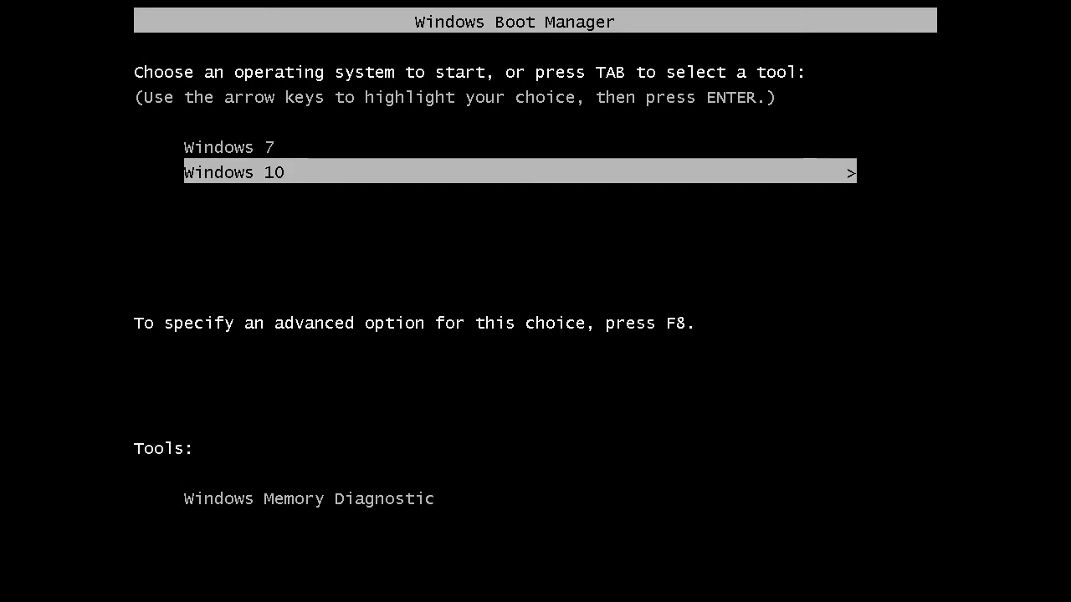
Boot Windows 7 and remove the OS (E:) partition's drive letter in Disk Management.
{"action": "key", "text": "Up"}
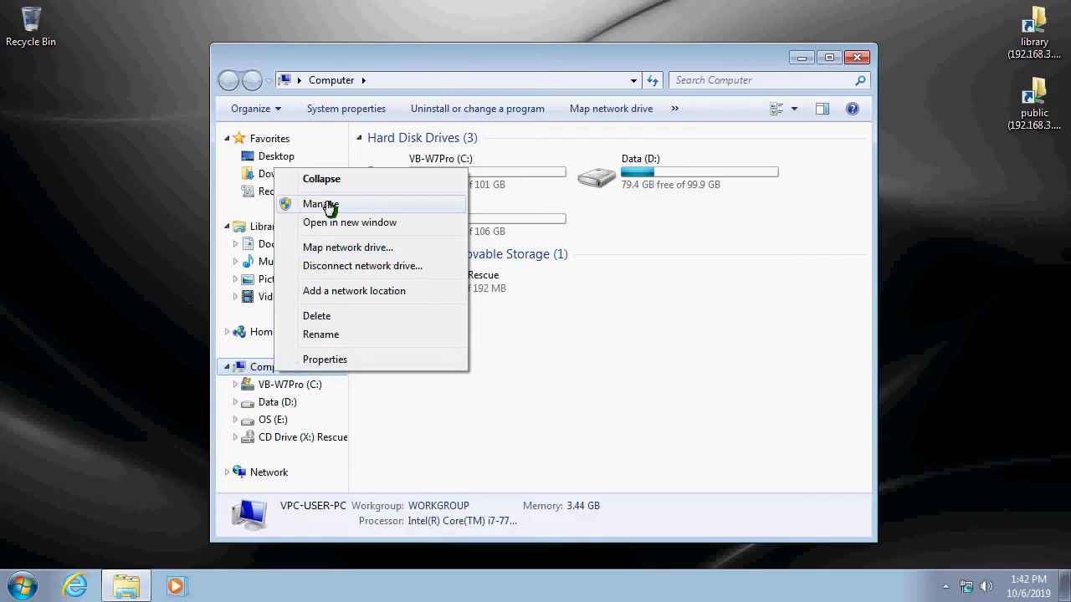
{"action": "left_click", "coordinate": [320, 203]}
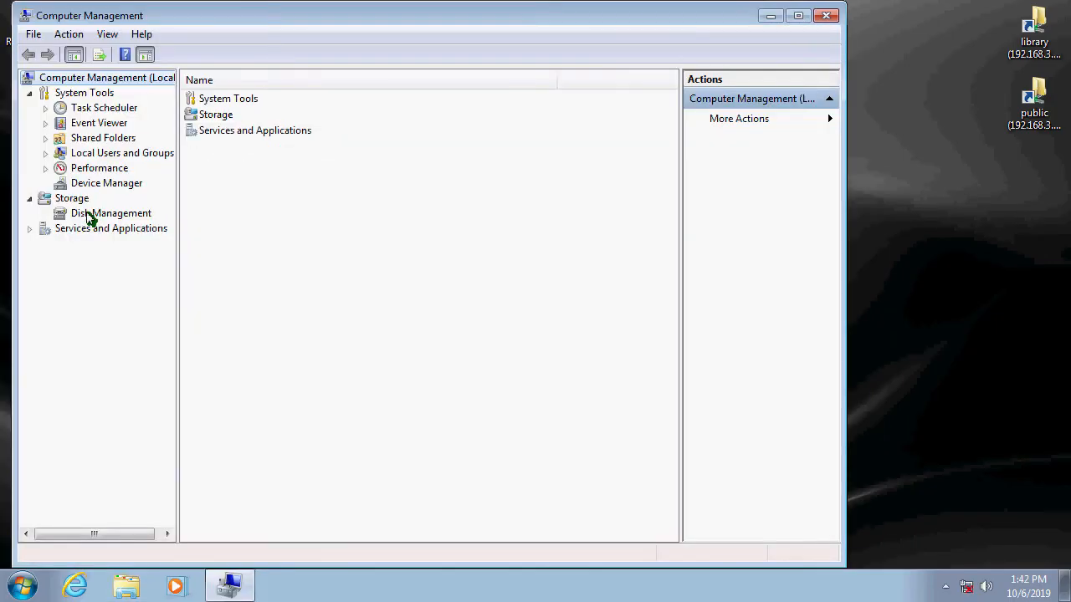
{"action": "left_click", "coordinate": [110, 212]}
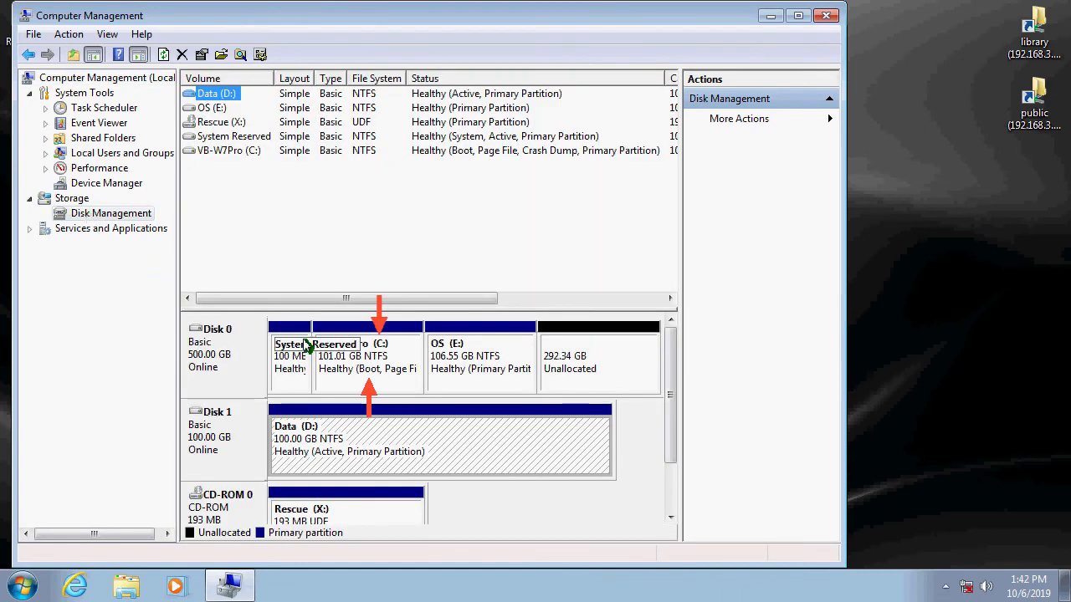
{"action": "right_click", "coordinate": [480, 356]}
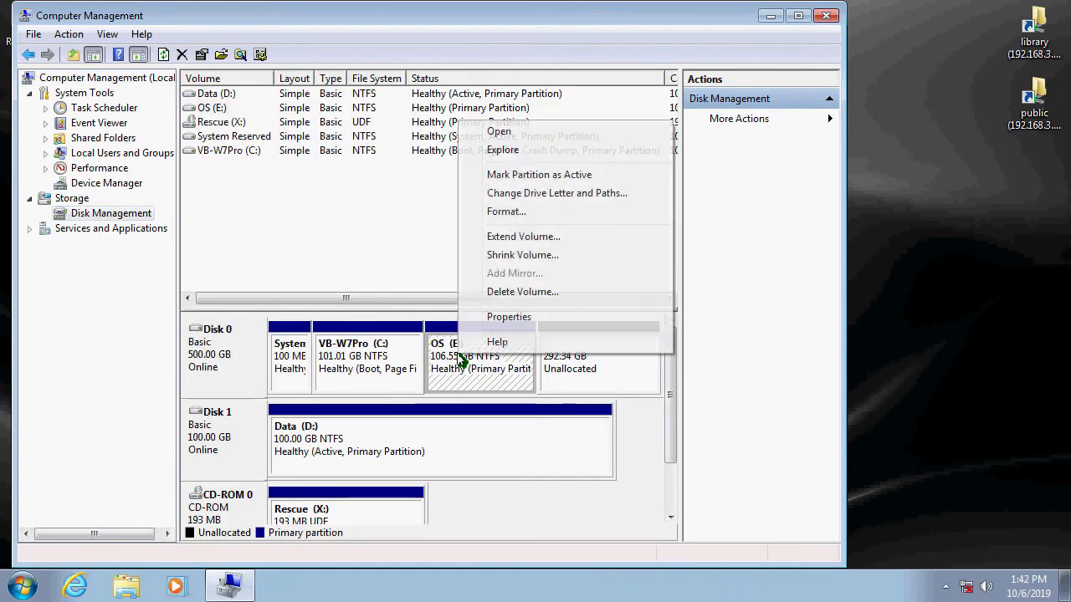
{"action": "left_click", "coordinate": [556, 193]}
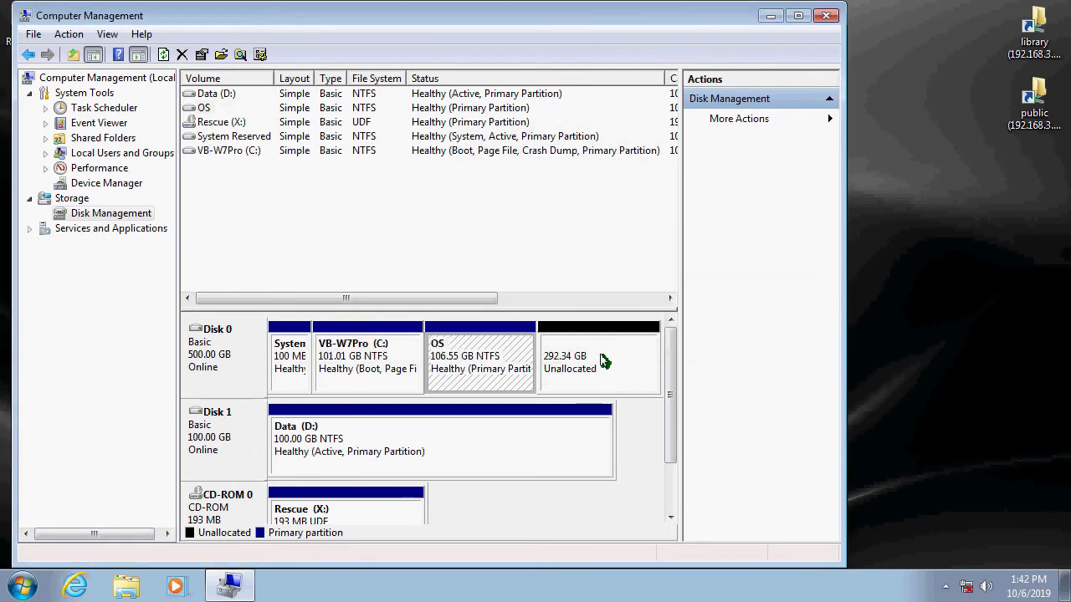
{"action": "left_click", "coordinate": [480, 355]}
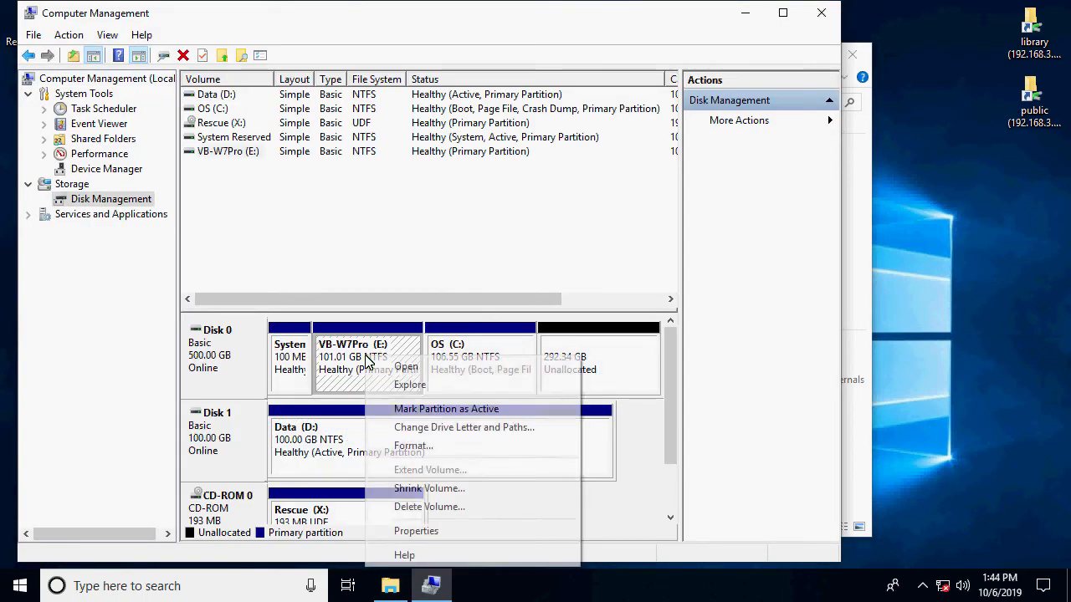
Start a maximum-size simple volume labelled Data in the 292.34 GB unallocated space.
{"action": "left_click", "coordinate": [465, 428]}
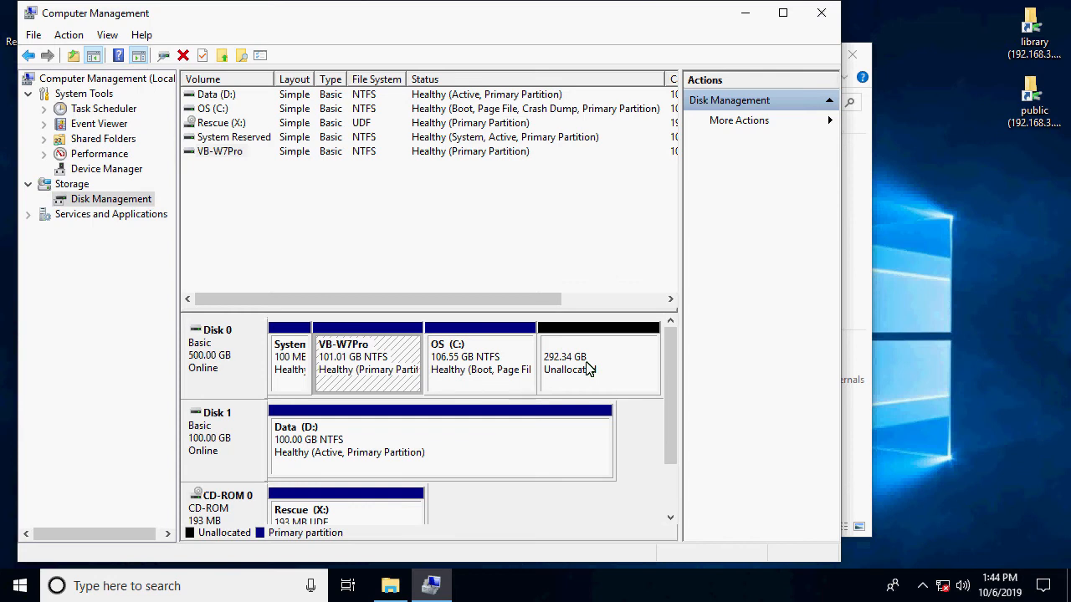
{"action": "right_click", "coordinate": [590, 364]}
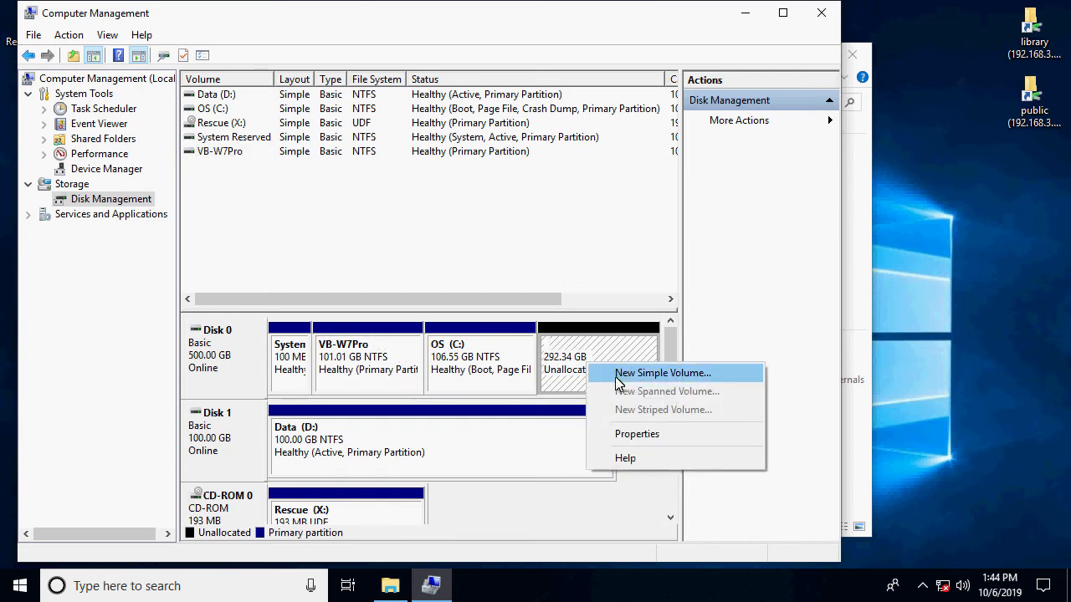
{"action": "left_click", "coordinate": [662, 372]}
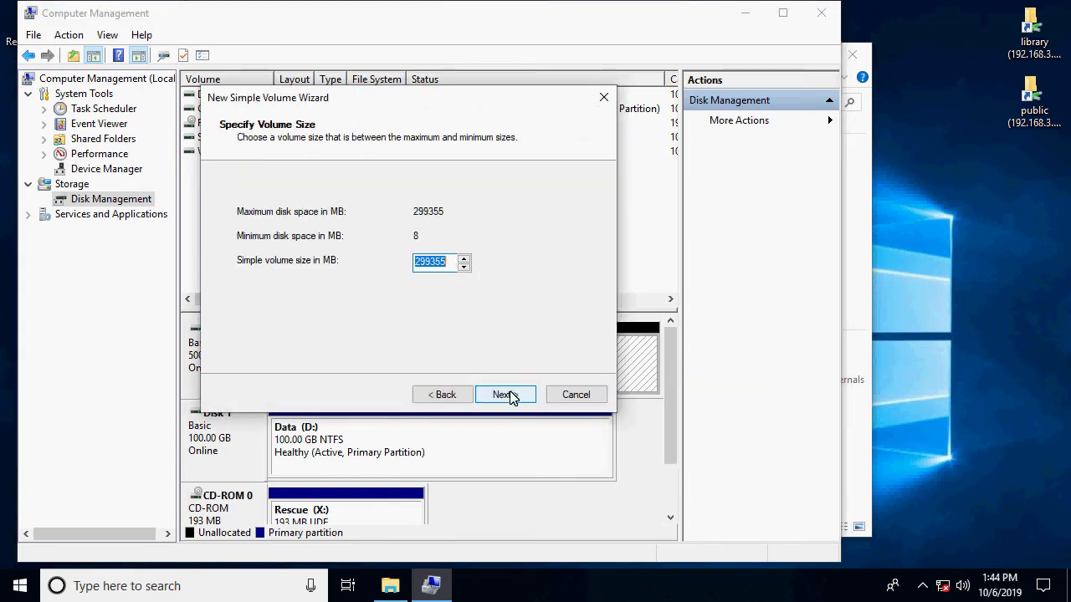
{"action": "left_click", "coordinate": [504, 394]}
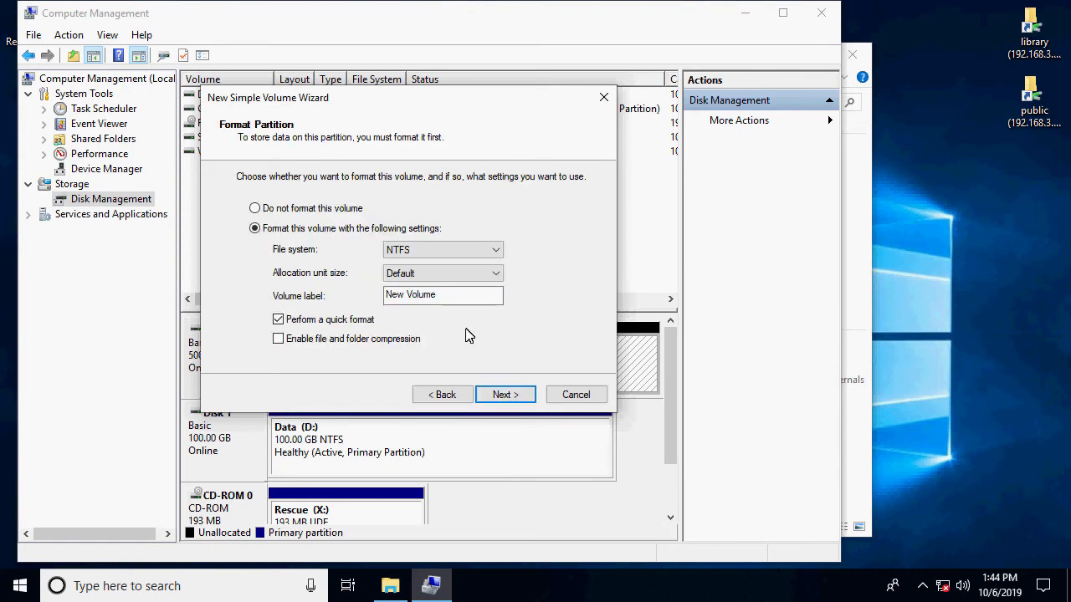
{"action": "type", "text": "Data"}
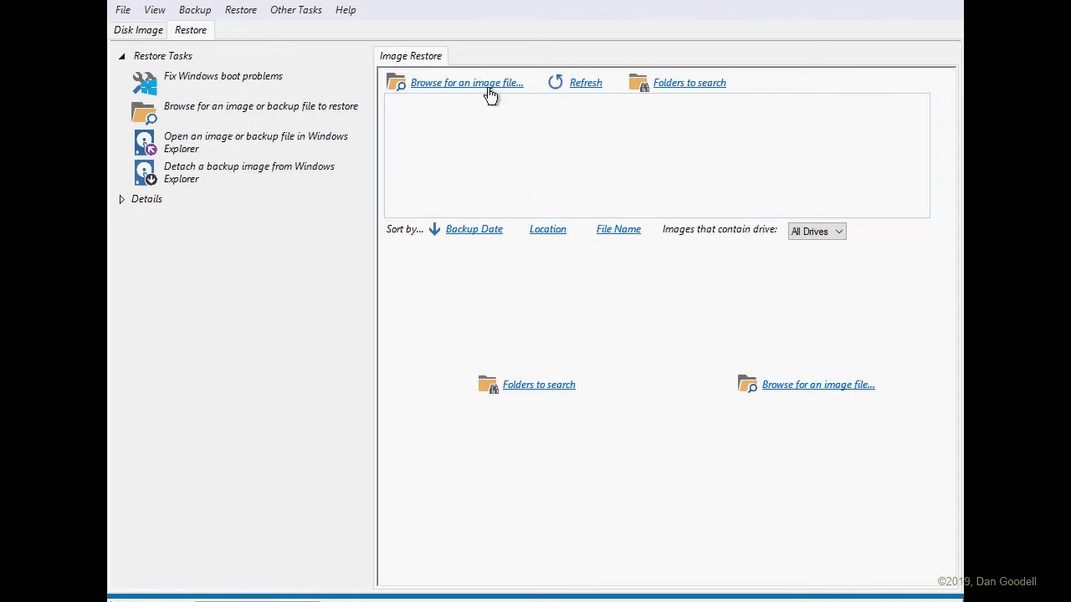
Restore partitions 2 (EFI system) and 4 (Windows 10 OS) from the Win10 image to the 500 GB disk.
{"action": "left_click", "coordinate": [467, 82]}
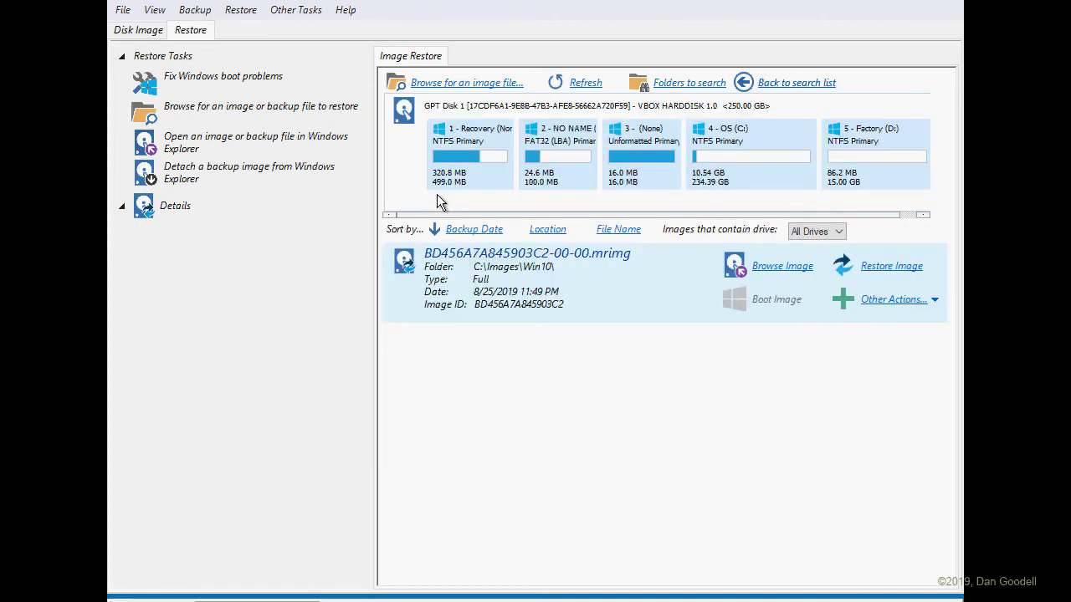
{"action": "left_click", "coordinate": [890, 266]}
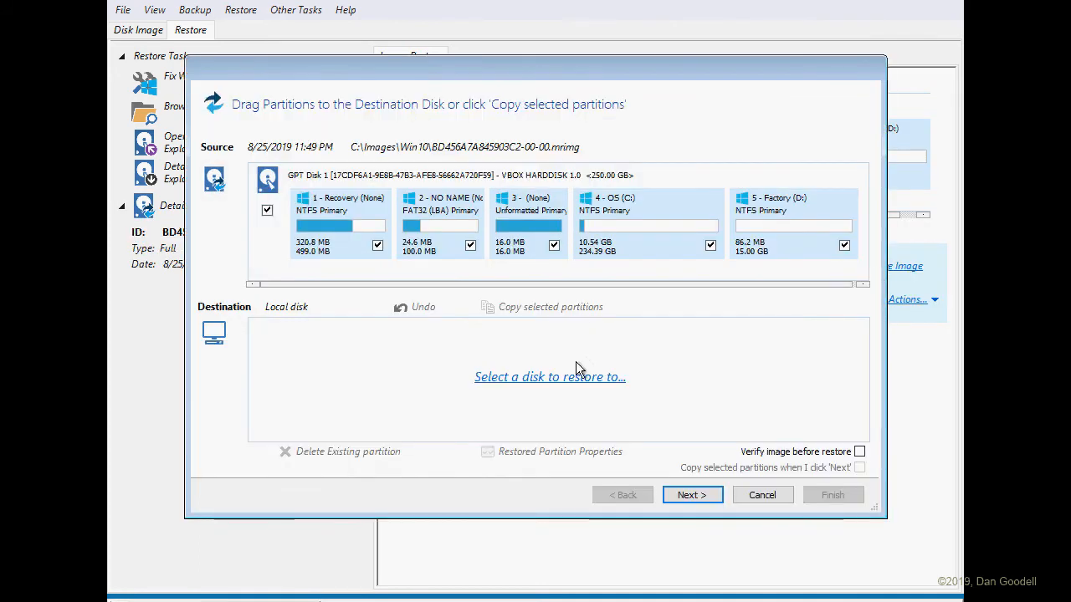
{"action": "left_click_drag", "start_coordinate": [439, 221], "coordinate": [356, 381]}
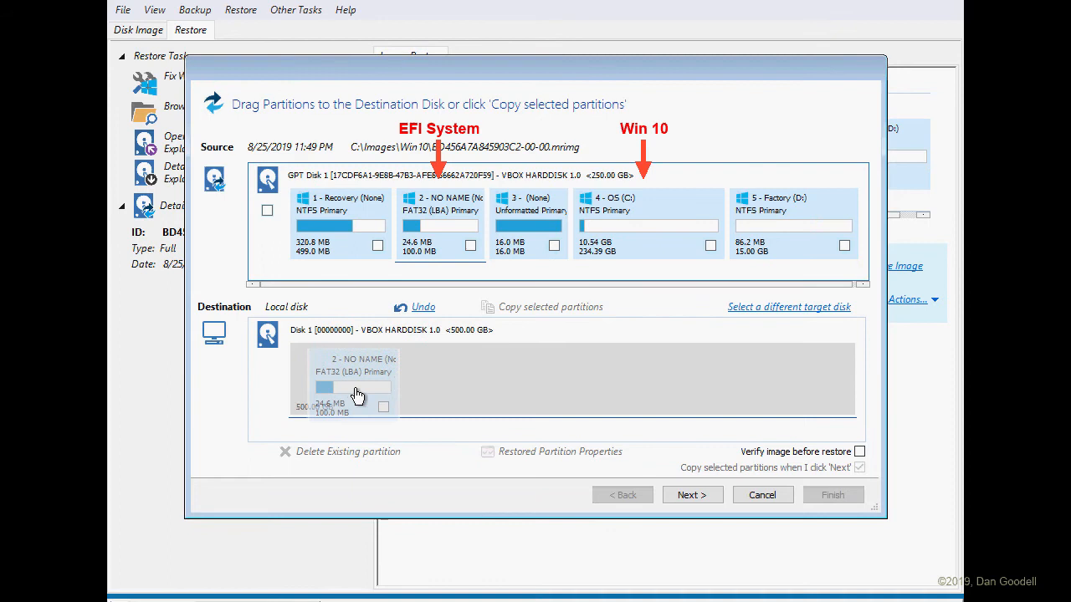
{"action": "left_click", "coordinate": [710, 244]}
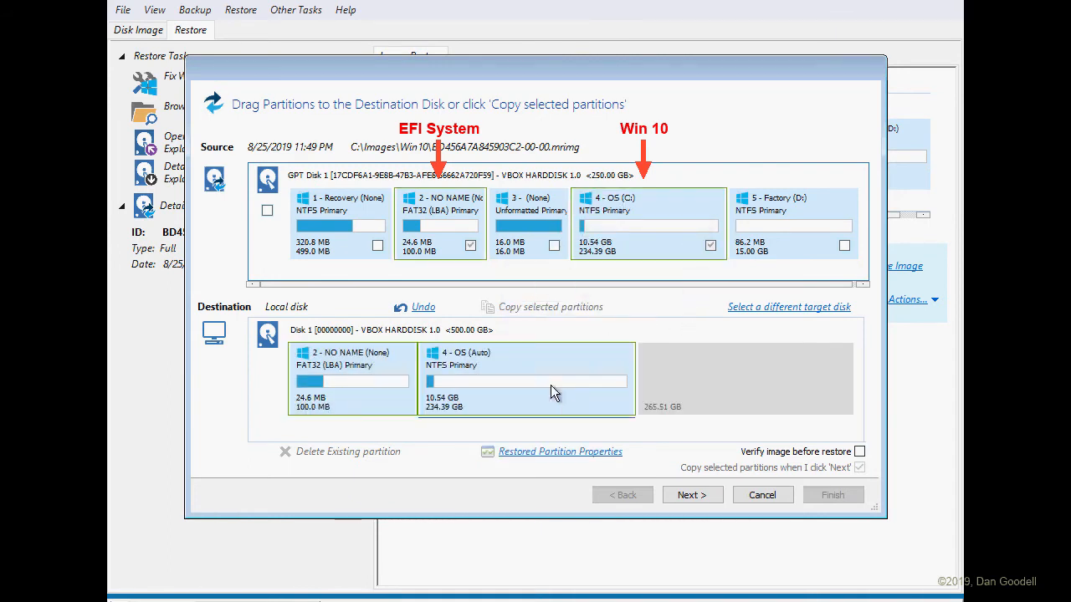
{"action": "left_click", "coordinate": [691, 495]}
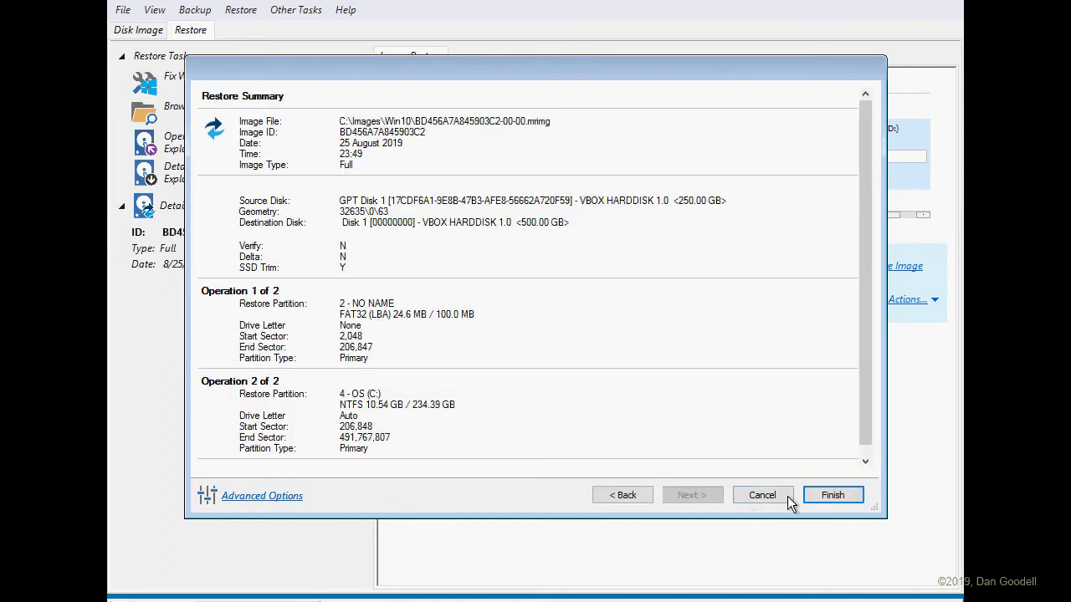
{"action": "left_click", "coordinate": [833, 494]}
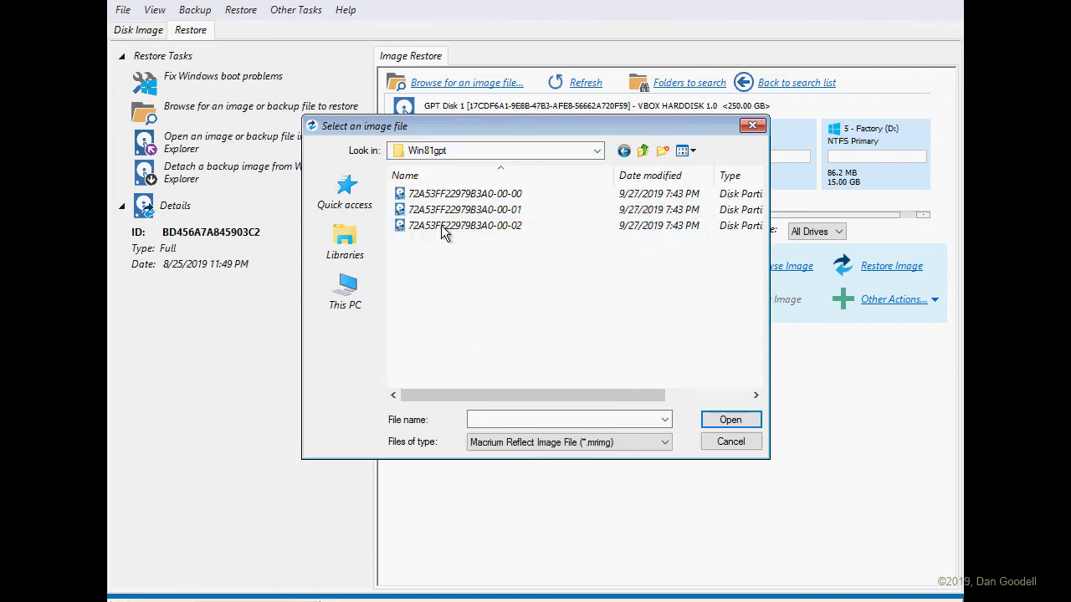
Restore partition 4 from the 00-02 Win81gpt image into the 500 GB GPT disk's free space.
{"action": "double_click", "coordinate": [464, 225]}
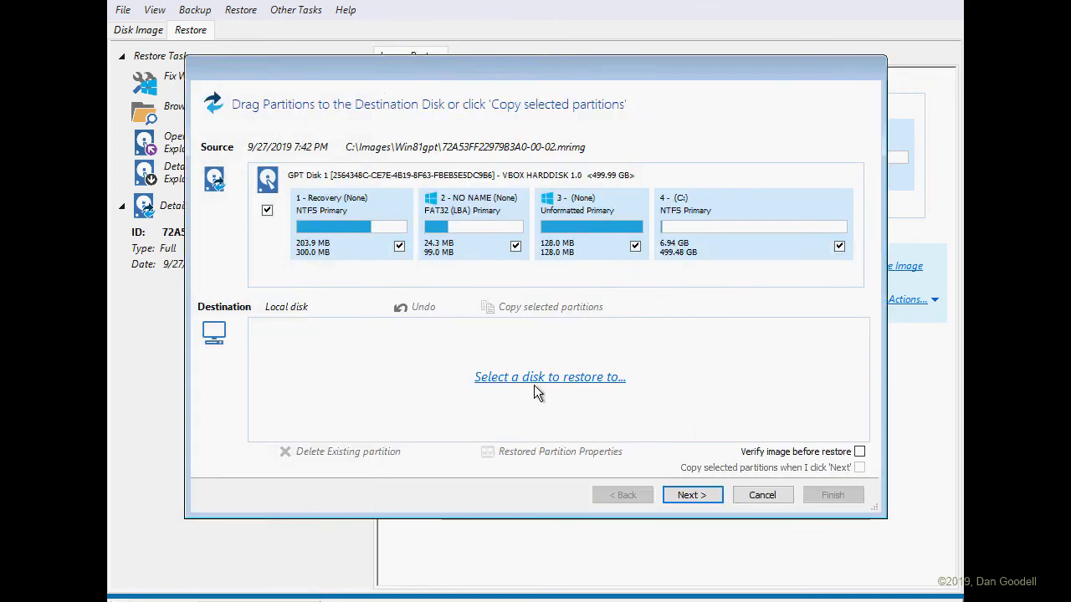
{"action": "left_click", "coordinate": [549, 378]}
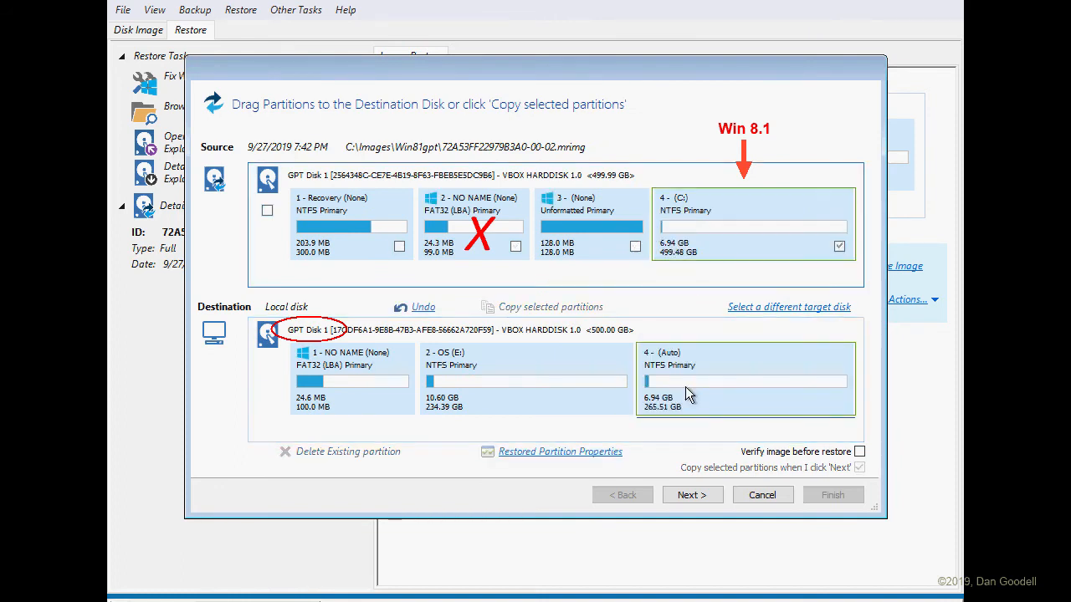
{"action": "left_click", "coordinate": [692, 494]}
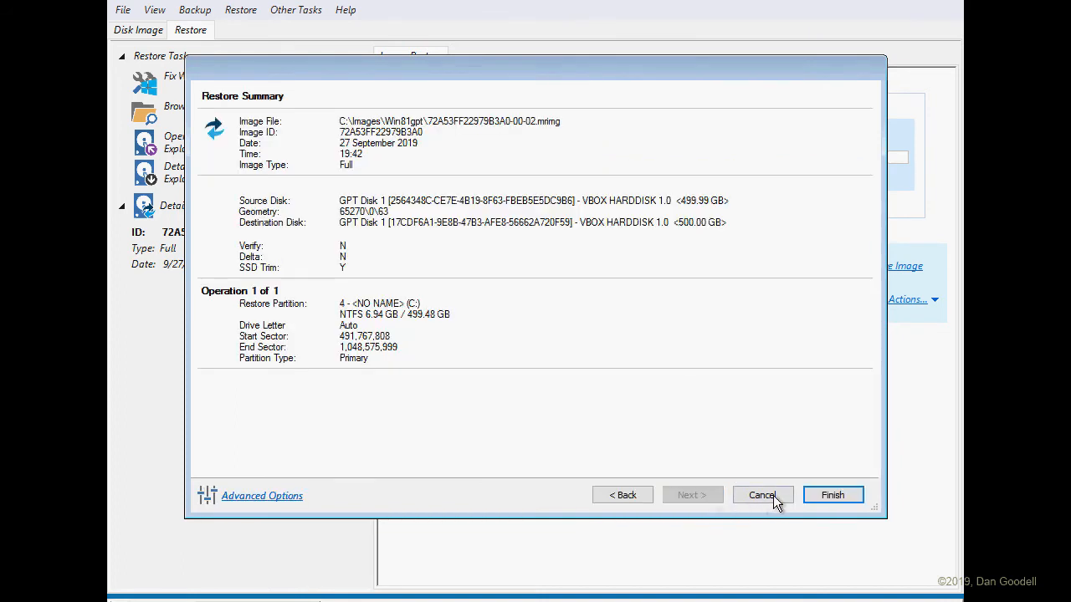
{"action": "left_click", "coordinate": [833, 494]}
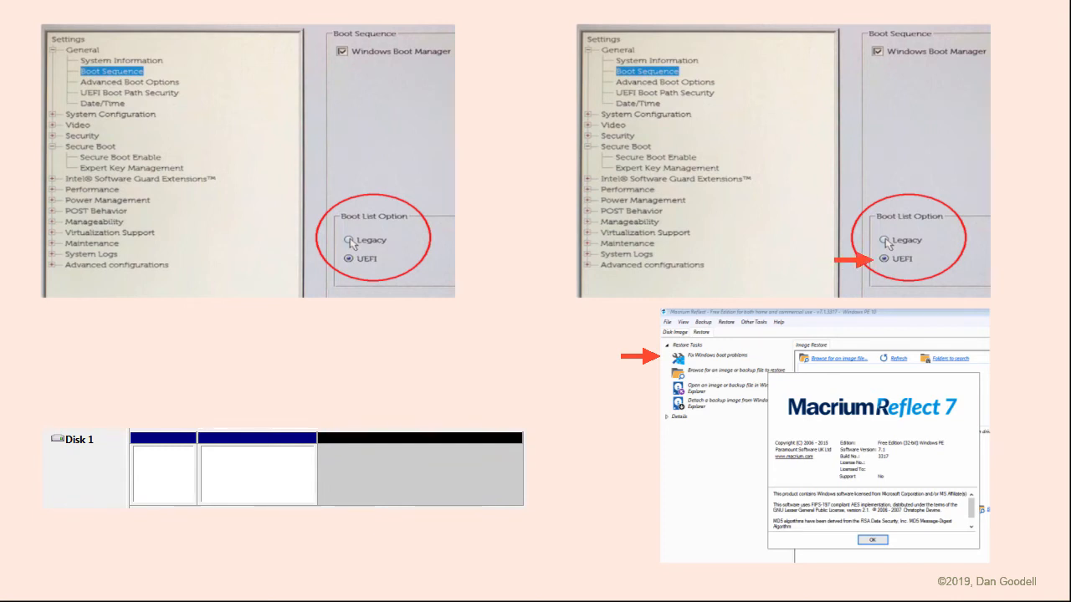
Launch Fix Windows boot problems in Macrium Reflect.
{"action": "left_click", "coordinate": [223, 76]}
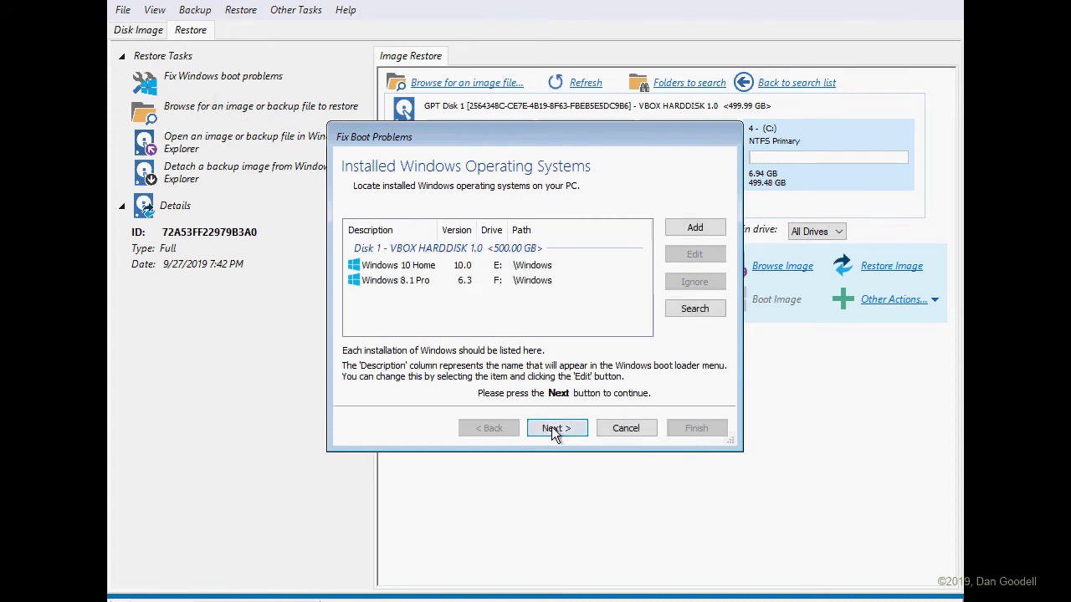
Accept the detected Windows 10 and 8.1 installs, run the boot fix, and confirm the restart.
{"action": "left_click", "coordinate": [556, 427]}
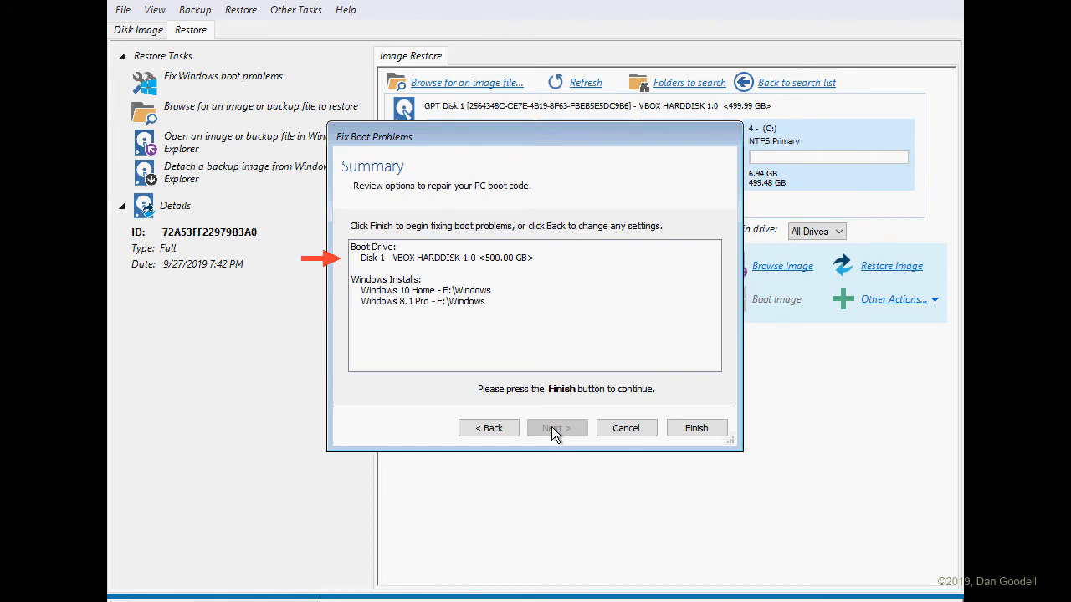
{"action": "left_click", "coordinate": [696, 428]}
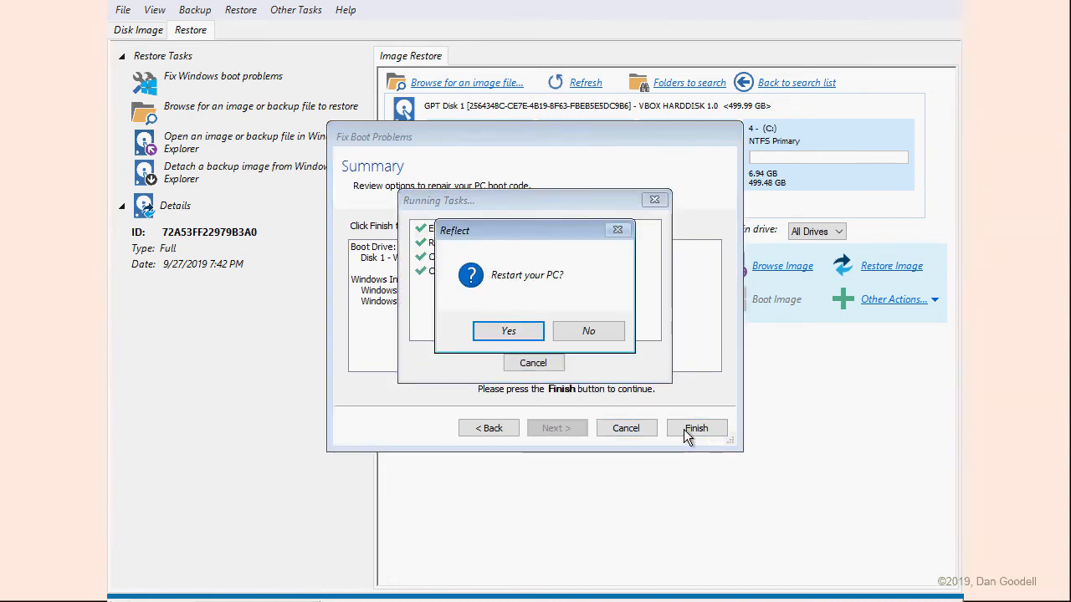
{"action": "left_click", "coordinate": [507, 332]}
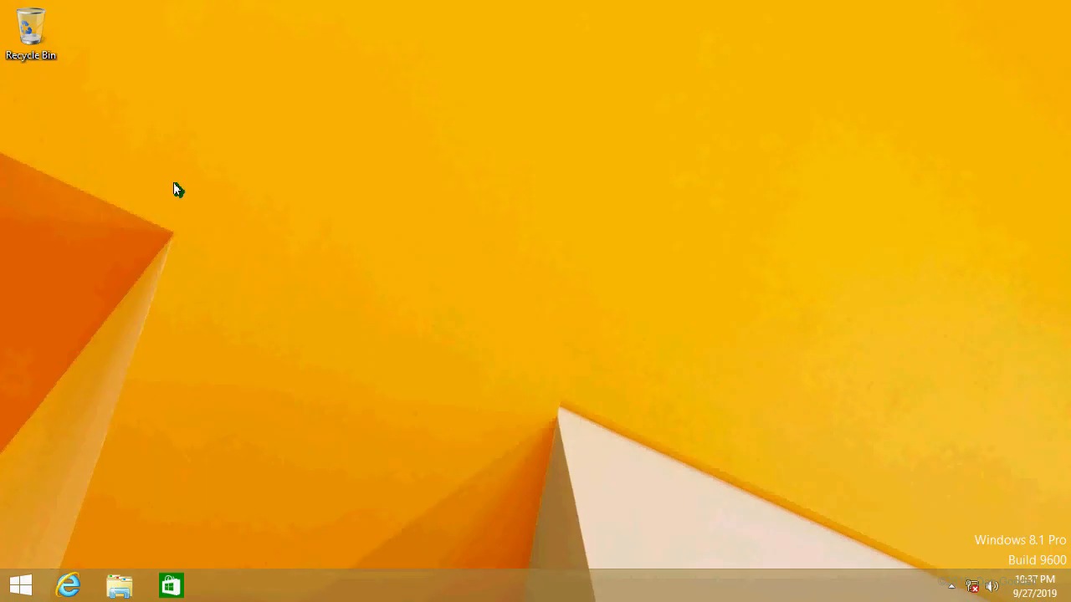
Review the Windows 8.1 disk layout in Disk Management, then restart the PC.
{"action": "left_click", "coordinate": [119, 585]}
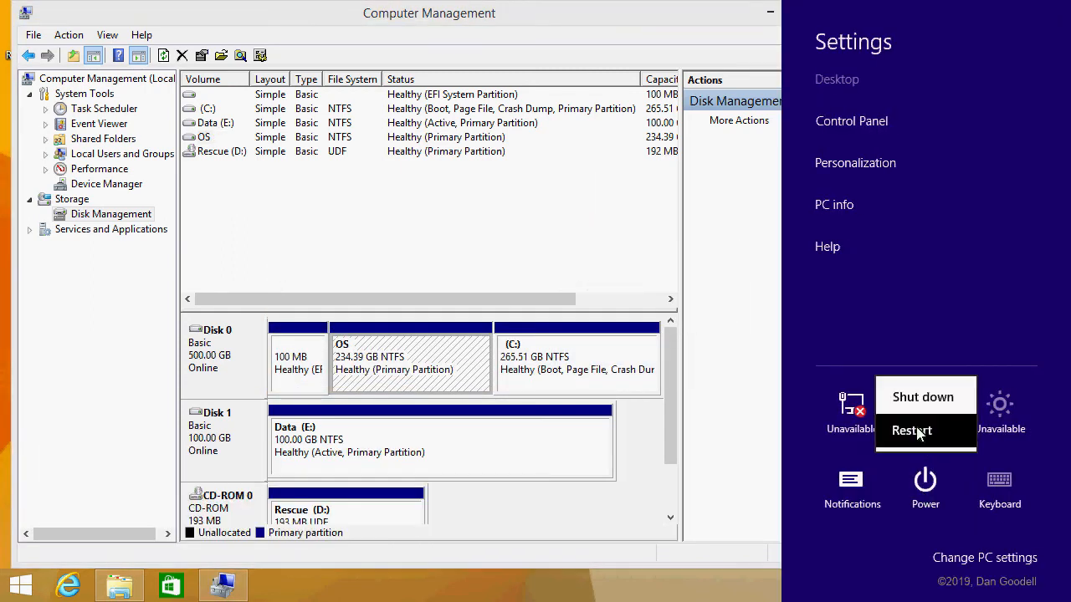
{"action": "left_click", "coordinate": [912, 431]}
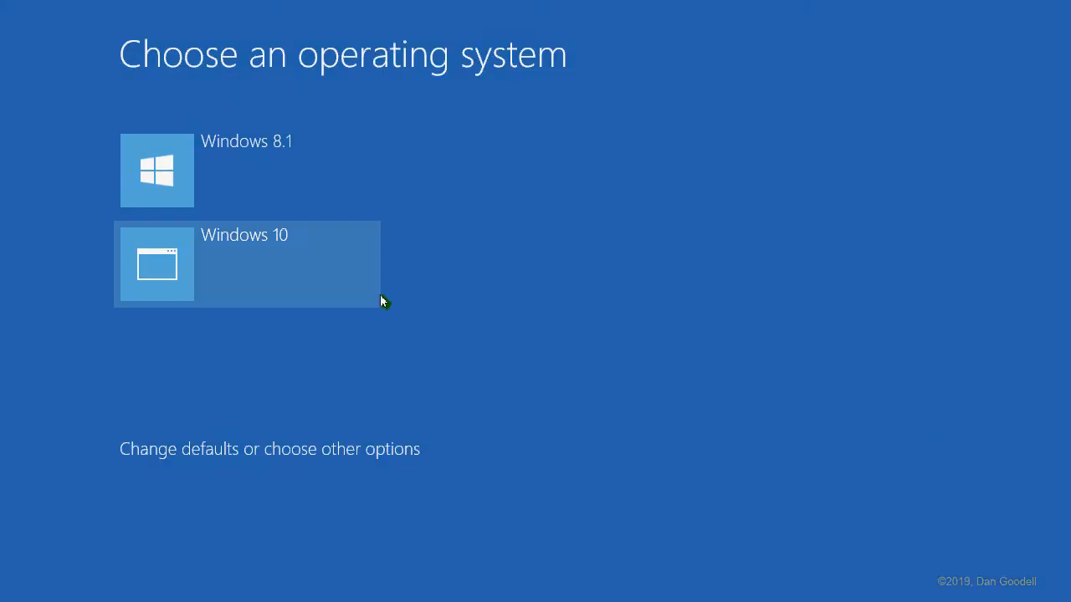
Choose the Windows 10 tile on the Choose an operating system screen.
{"action": "left_click", "coordinate": [245, 264]}
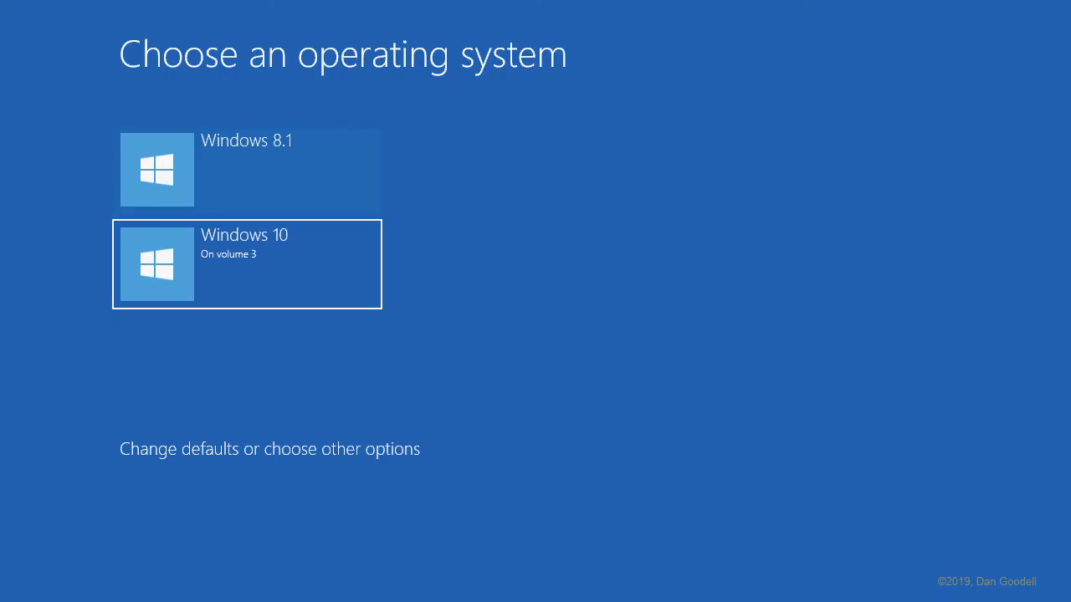
{"action": "left_click", "coordinate": [246, 263]}
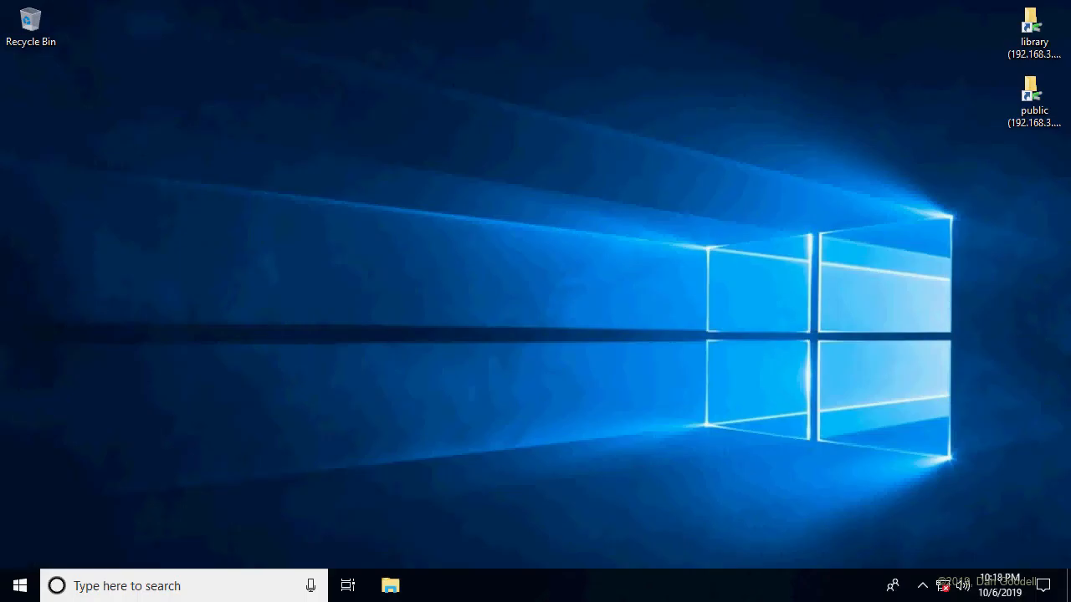
In an elevated Command Prompt, enter bcdedit /set {current} description "Windows 10 ver. 1903".
{"action": "type", "text": "cmd"}
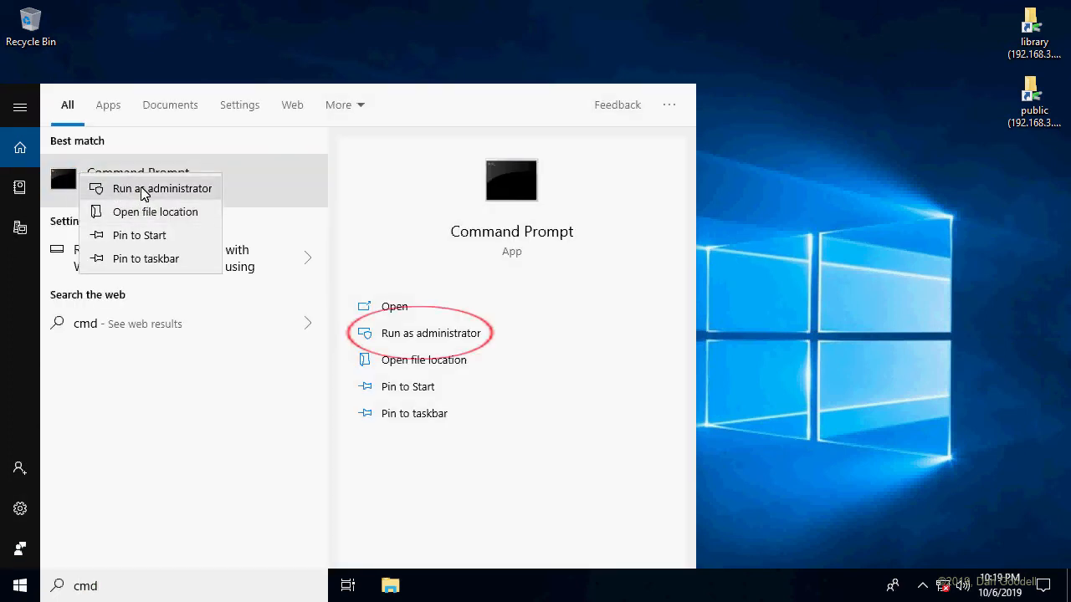
{"action": "left_click", "coordinate": [162, 188]}
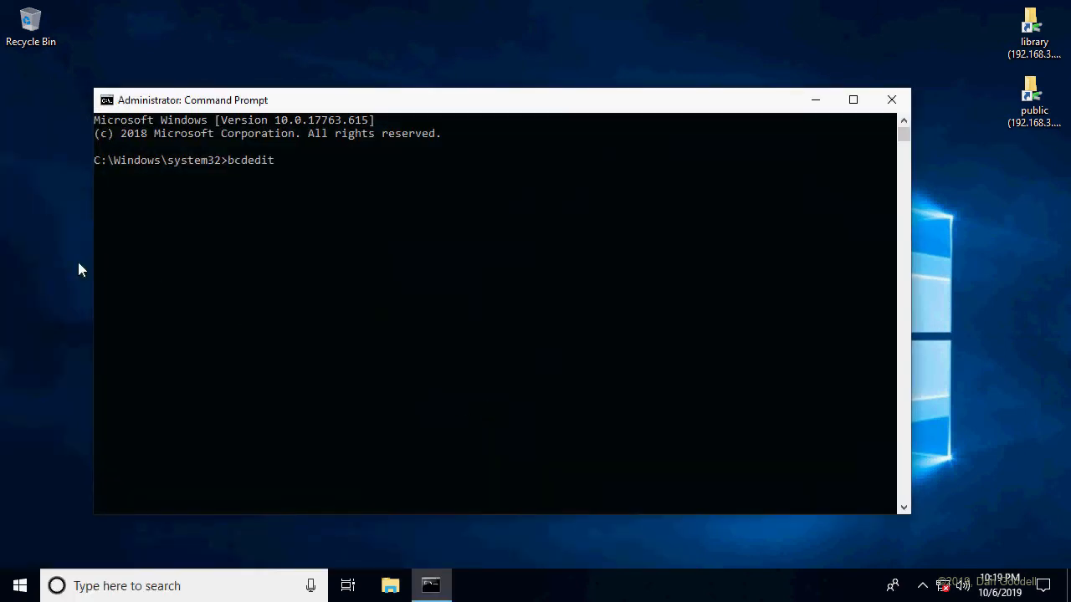
{"action": "type", "text": "/set {current} descri"}
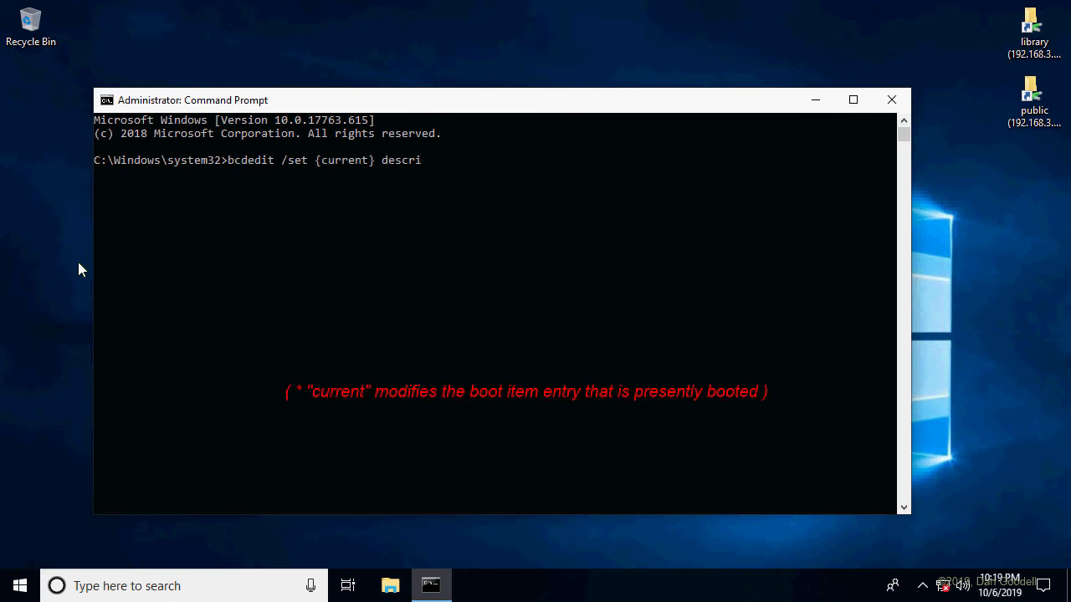
{"action": "type", "text": "ption \"Windows 10 v"}
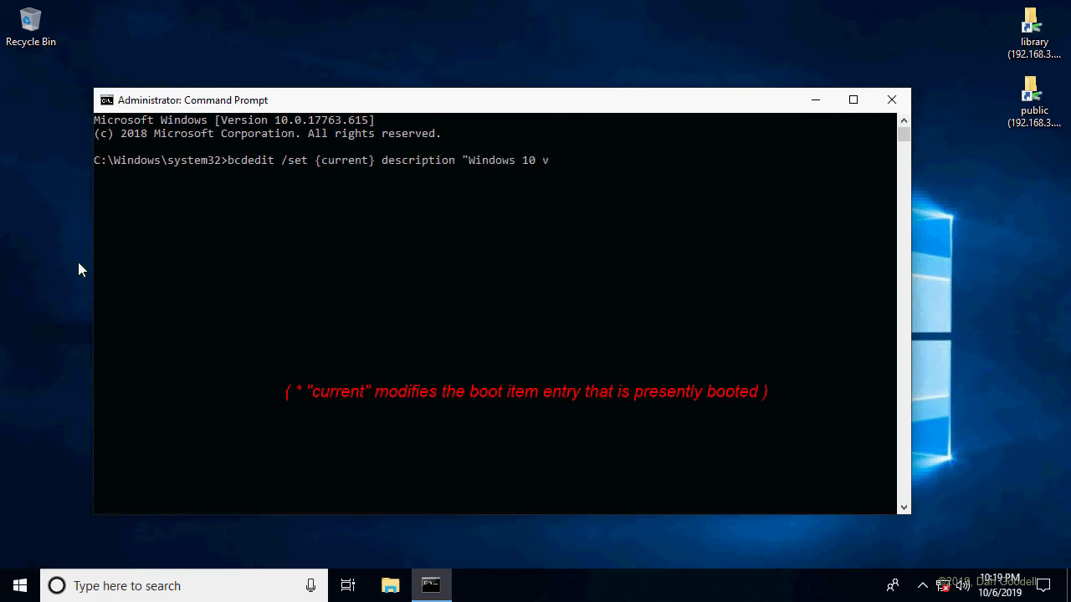
{"action": "type", "text": "er. 1903\""}
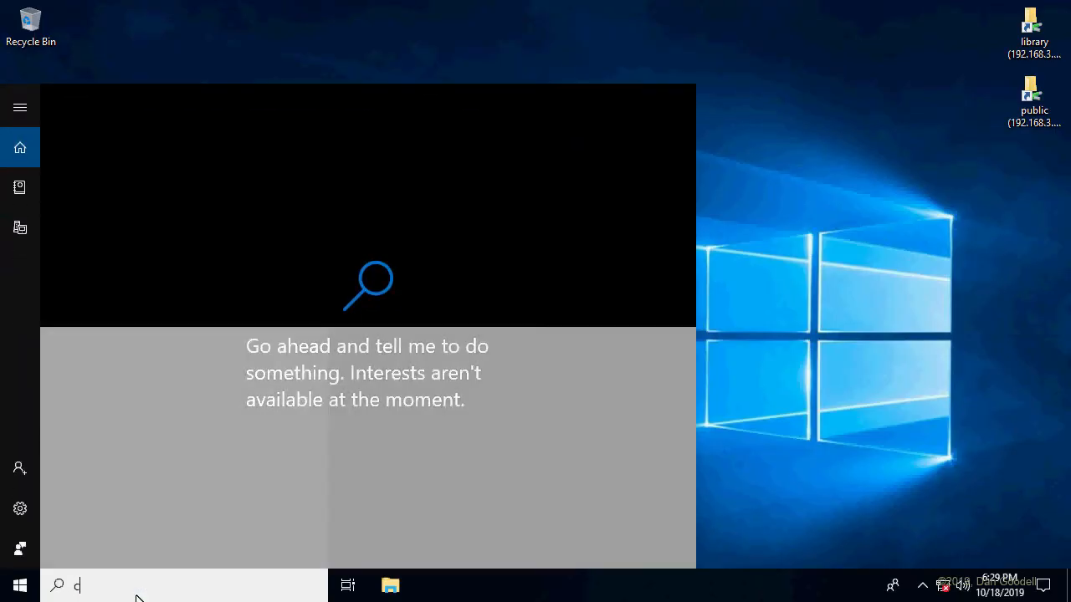
Run bcdboot c:\windows from an administrator Command Prompt.
{"action": "type", "text": "md"}
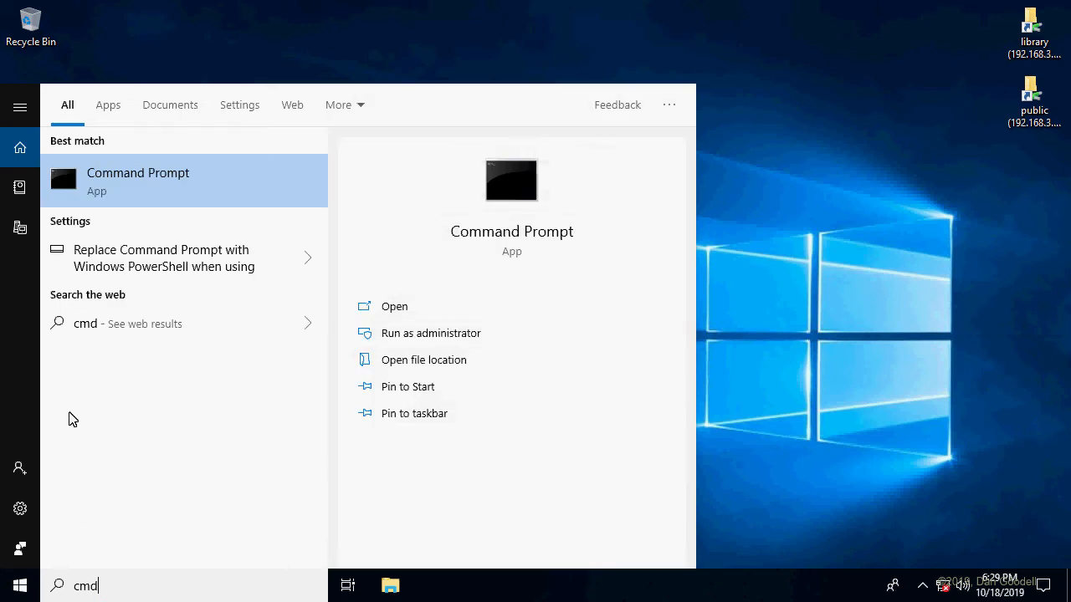
{"action": "left_click", "coordinate": [430, 332]}
{"action": "type", "text": "bcdboot c:"}
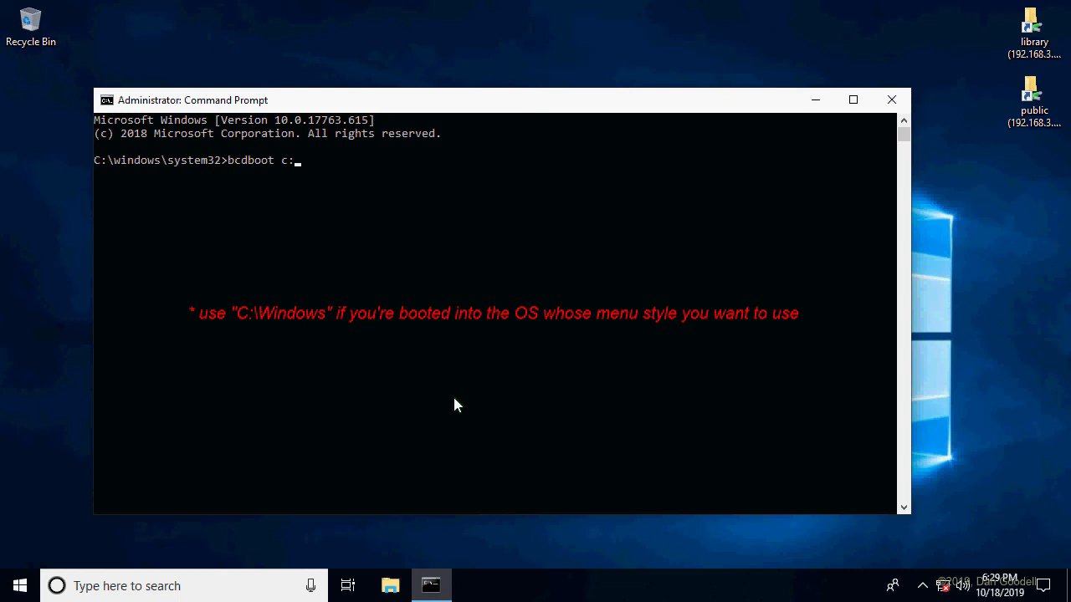
{"action": "key", "text": "Enter"}
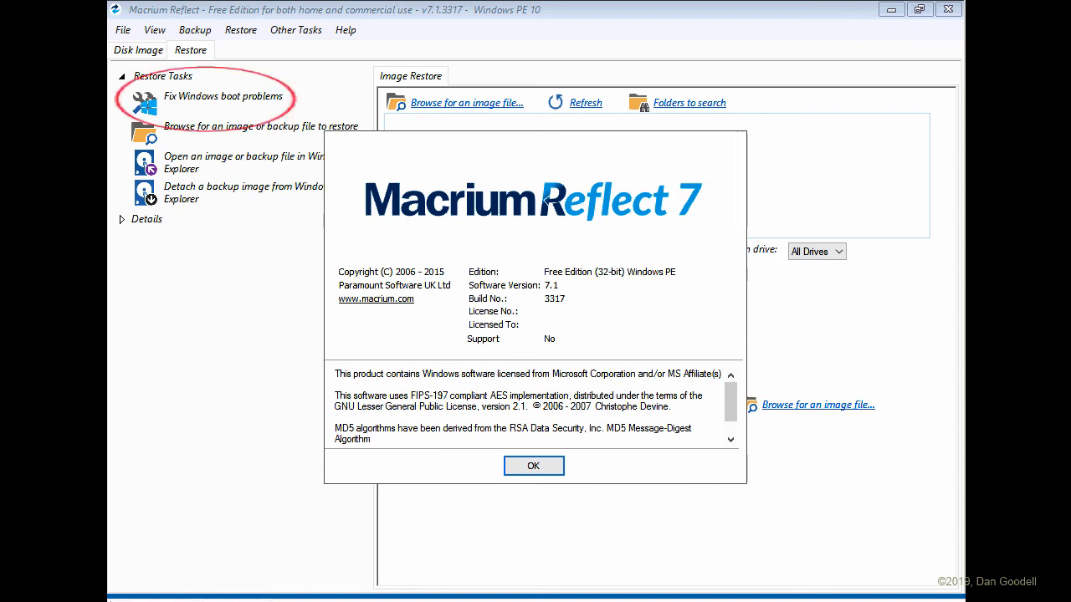
Dismiss the About box and run boot repair with all four Boot Code Options checked.
{"action": "left_click", "coordinate": [534, 466]}
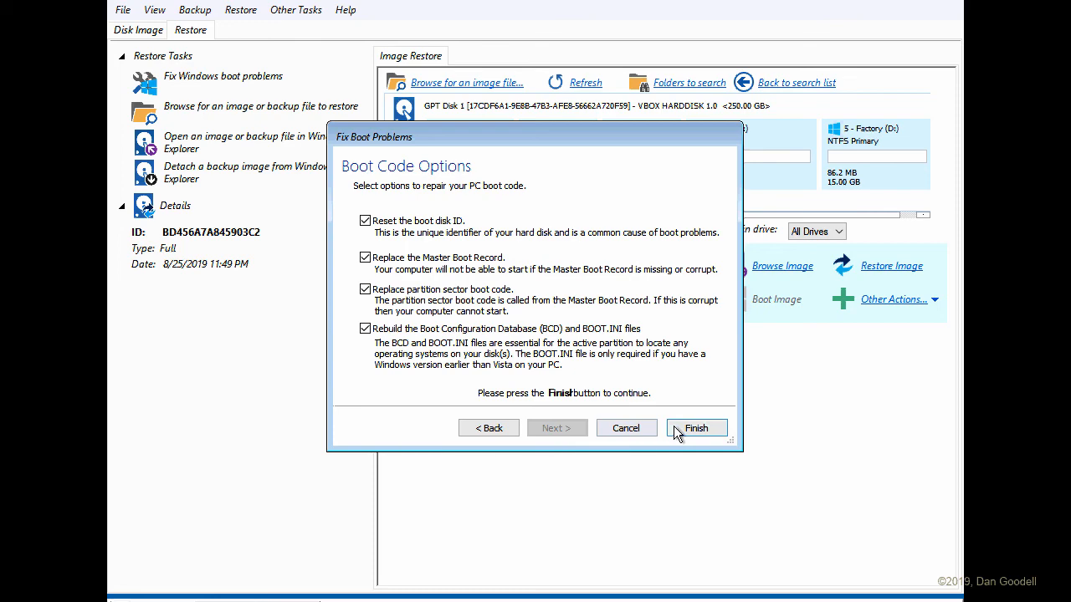
{"action": "left_click", "coordinate": [697, 427]}
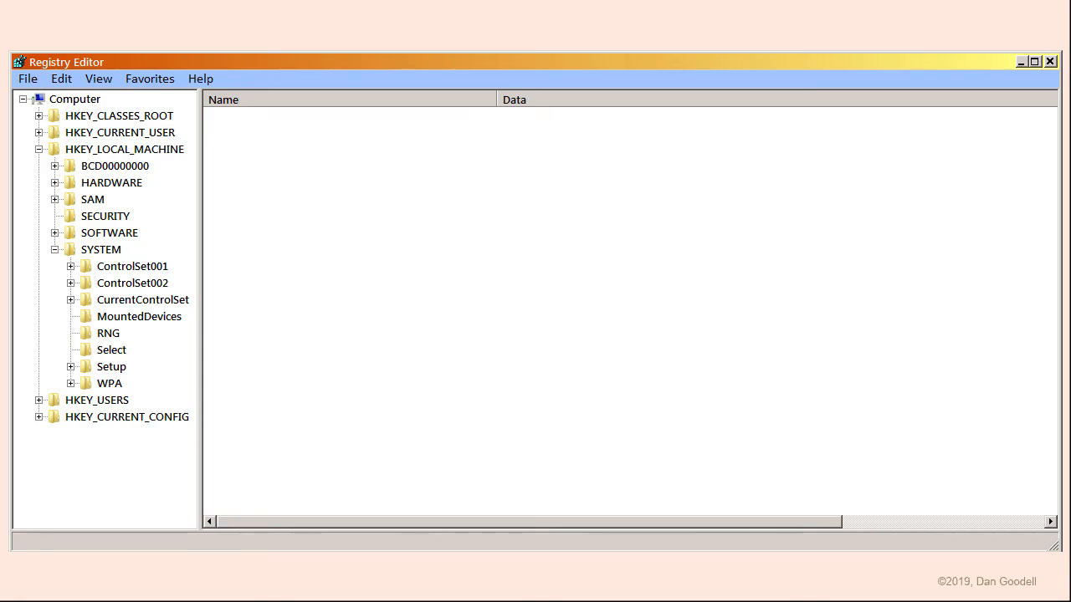
Select HKEY_LOCAL_MACHINE\SYSTEM in Registry Editor's tree pane to show its values.
{"action": "left_click", "coordinate": [101, 249]}
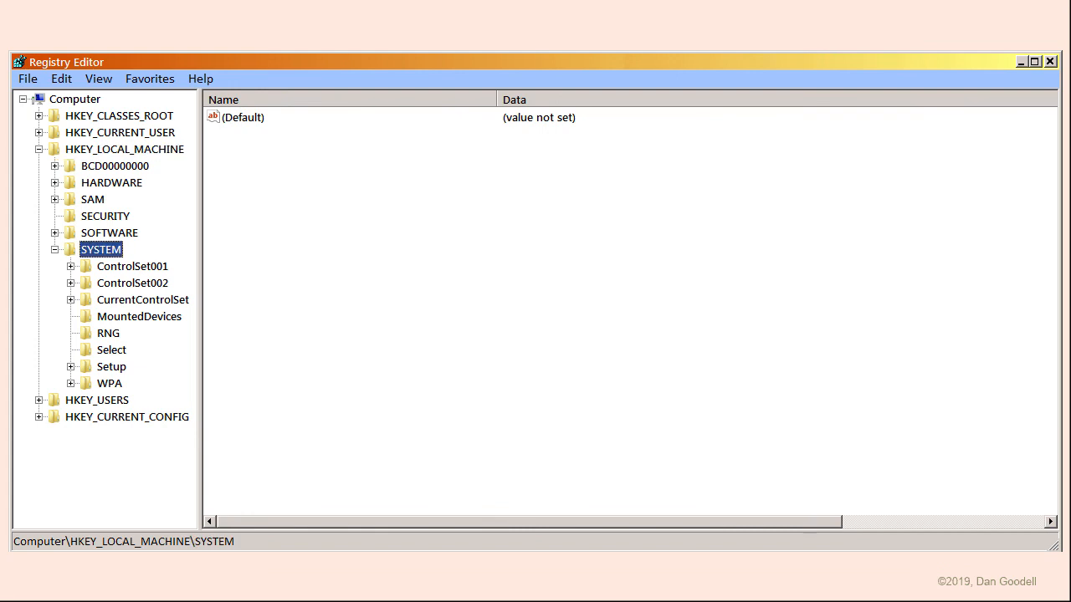
{"action": "left_click", "coordinate": [139, 316]}
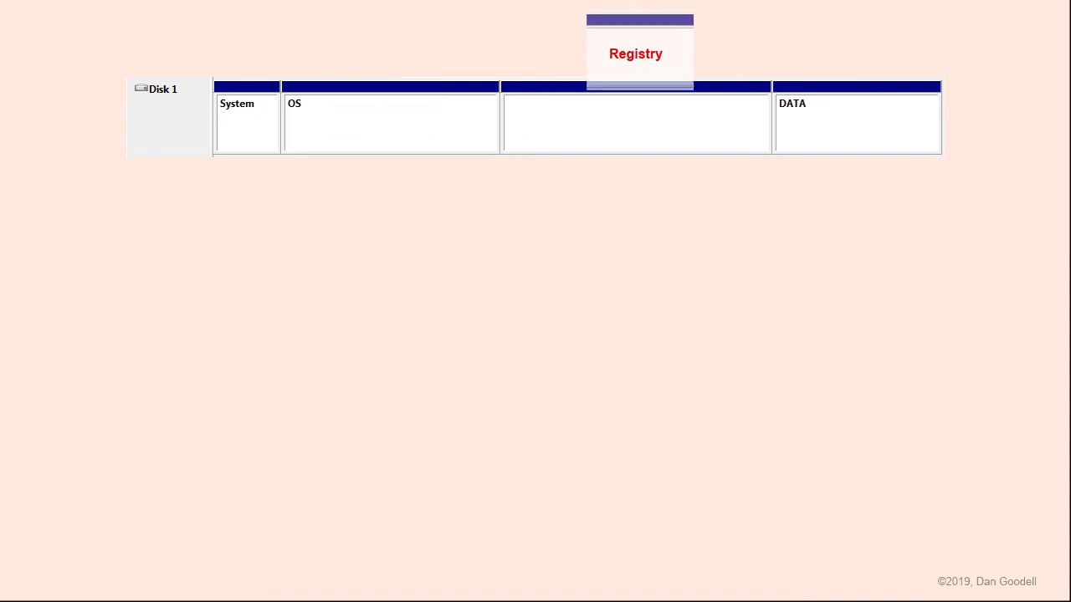
Advance to the Boot Code Options slide highlighting Reset the boot disk ID.
{"action": "left_click", "coordinate": [636, 54]}
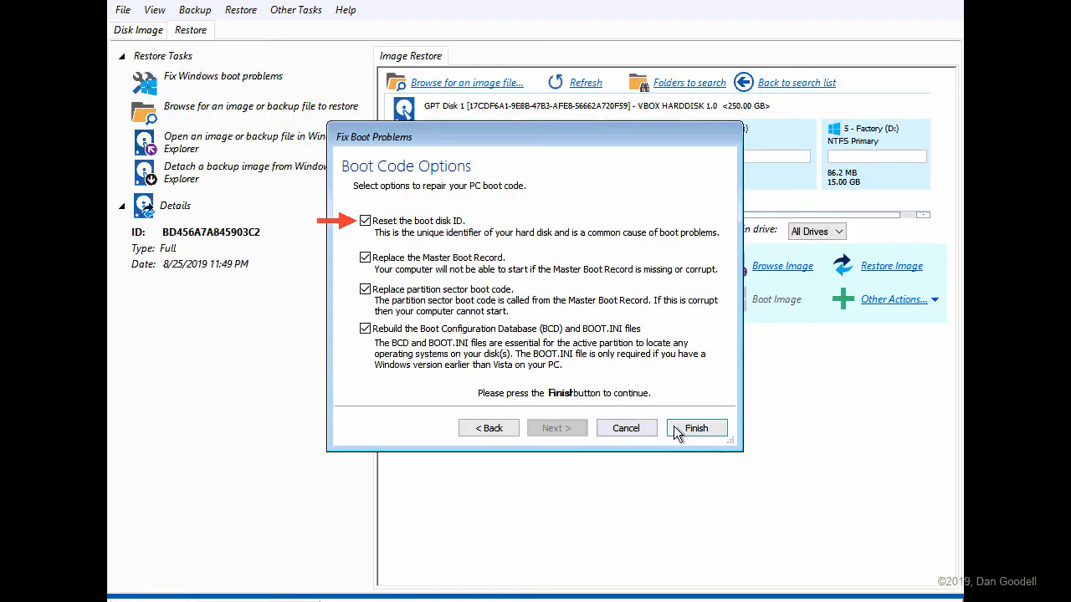
Move past Boot Code Options to the Windows 10 Settings home screen.
{"action": "left_click", "coordinate": [696, 427]}
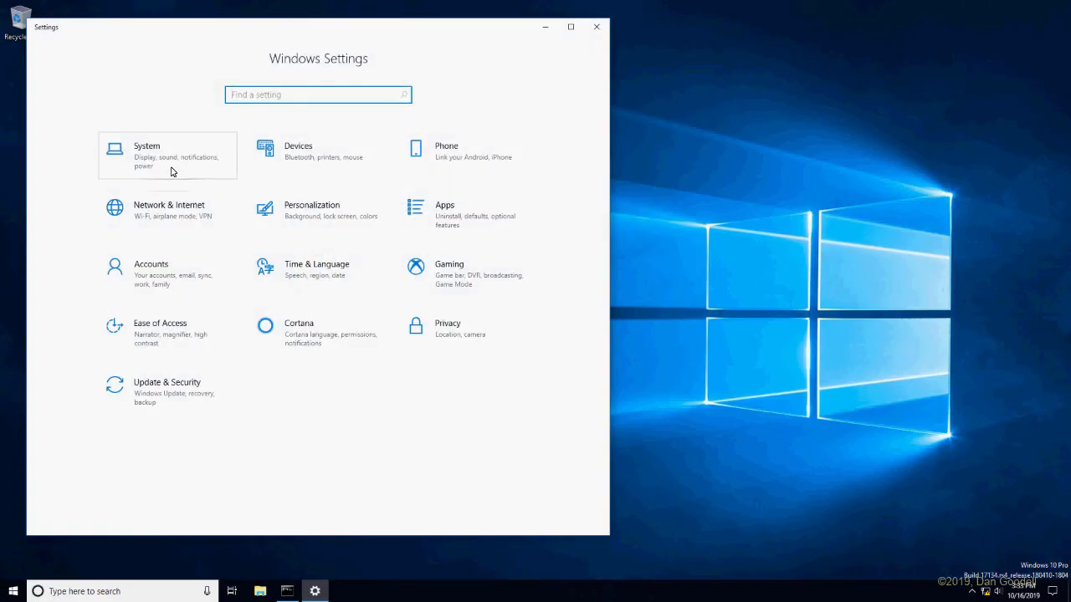
Reach the power button settings via System and Additional power settings, then show the three-OS disk slide.
{"action": "left_click", "coordinate": [167, 155]}
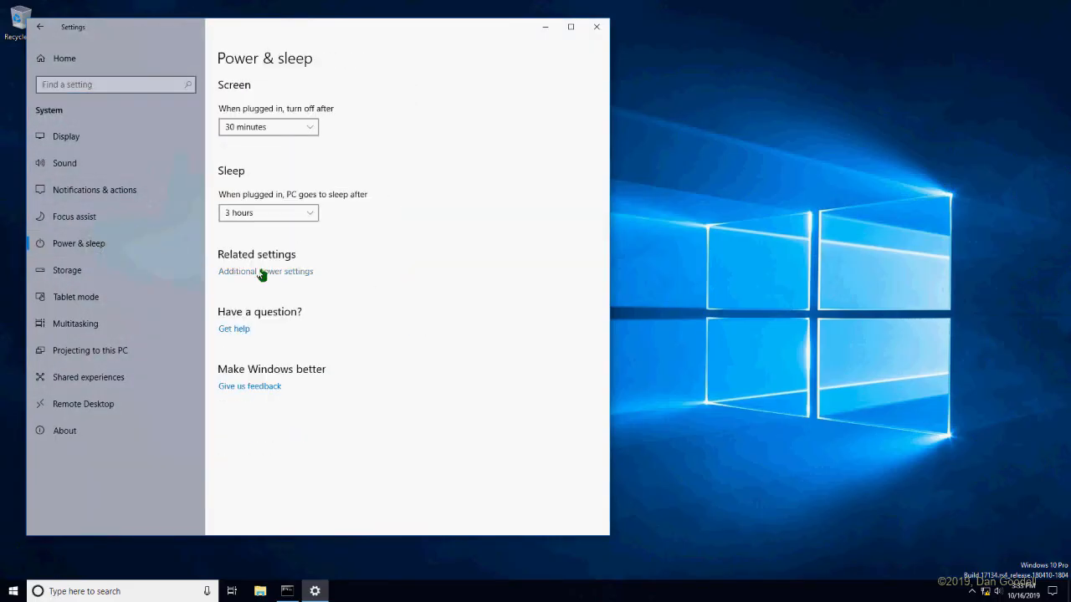
{"action": "left_click", "coordinate": [265, 271]}
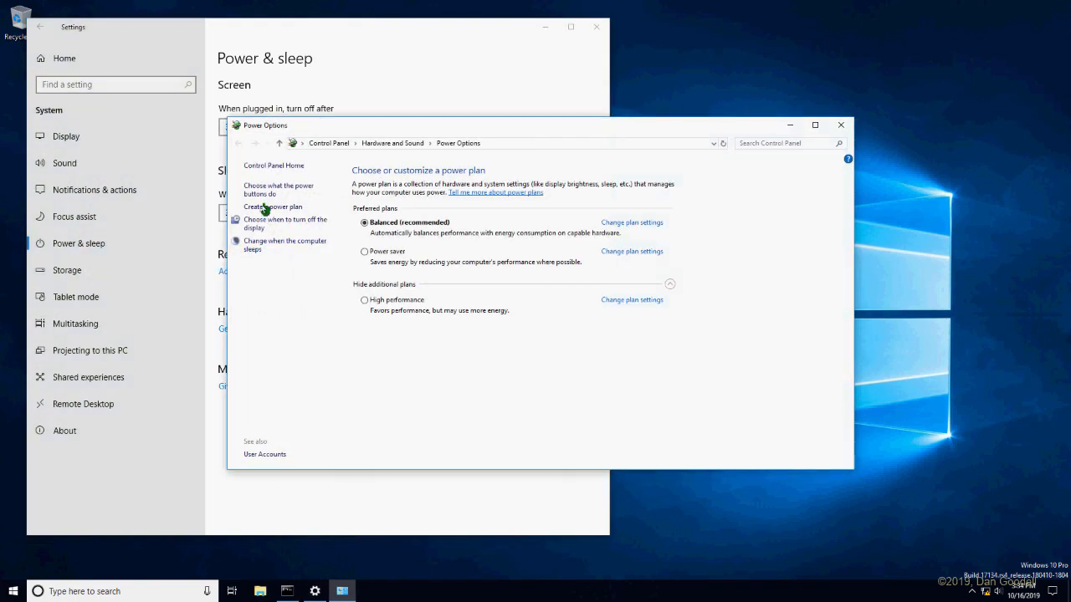
{"action": "left_click", "coordinate": [278, 189]}
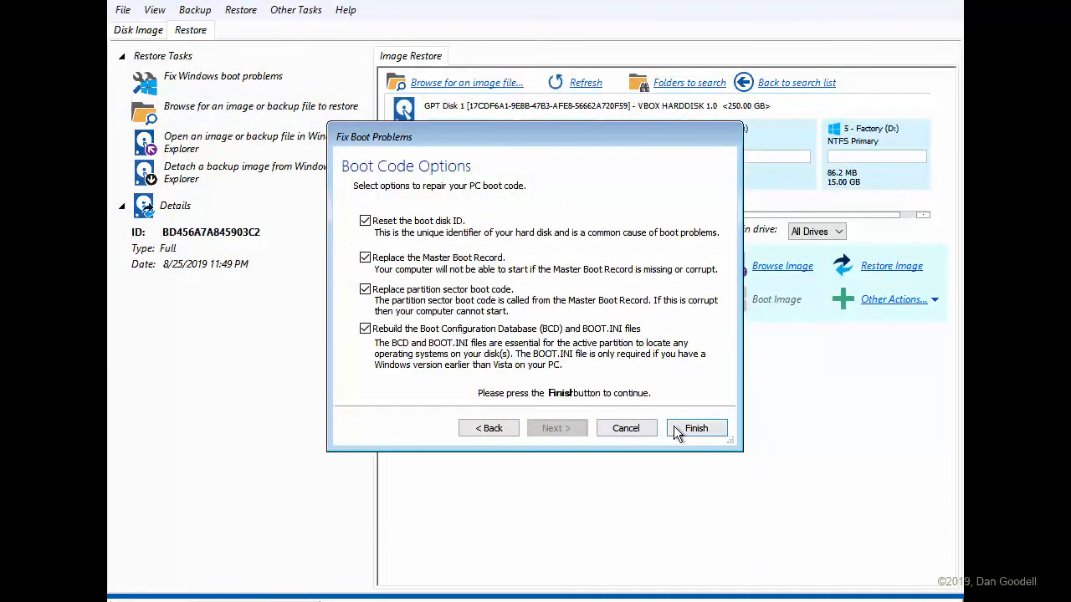
{"action": "left_click", "coordinate": [696, 427]}
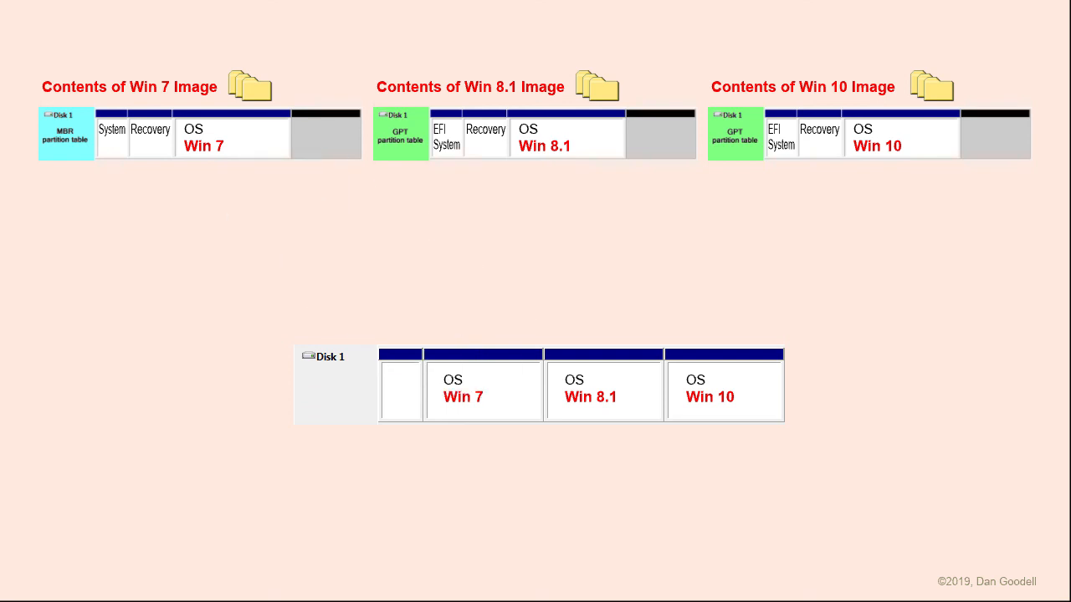